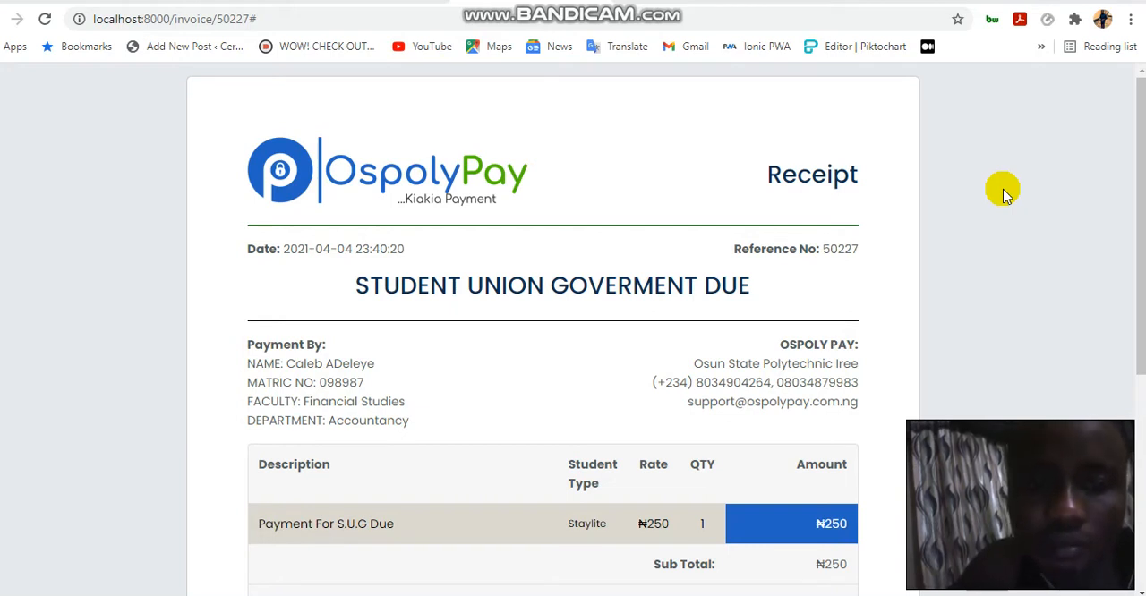
{"action": "mouse_move", "coordinate": [874, 161]}
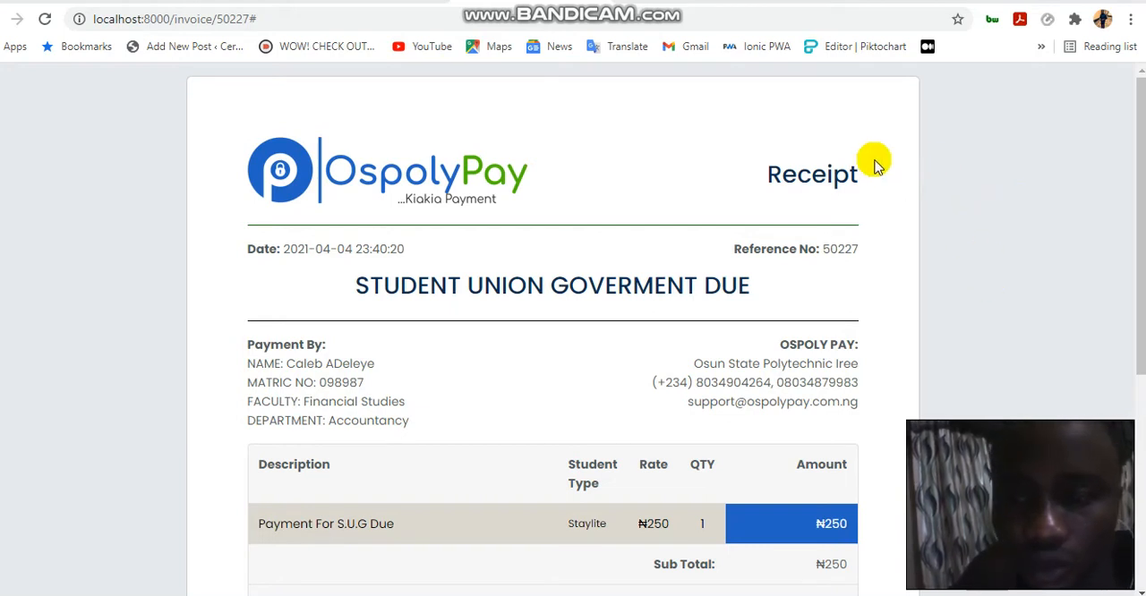
{"action": "mouse_move", "coordinate": [1136, 276]}
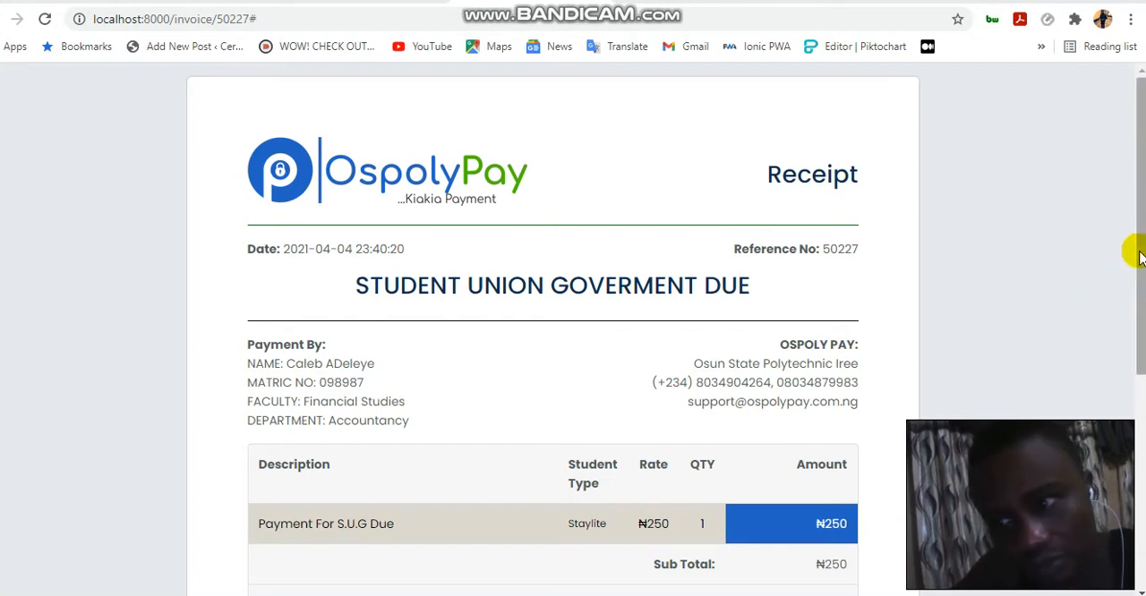
- Scroll up and down the OspolyPay student union receipt page on localhost to review it
{"action": "scroll", "scroll_direction": "down", "scroll_amount": 3}
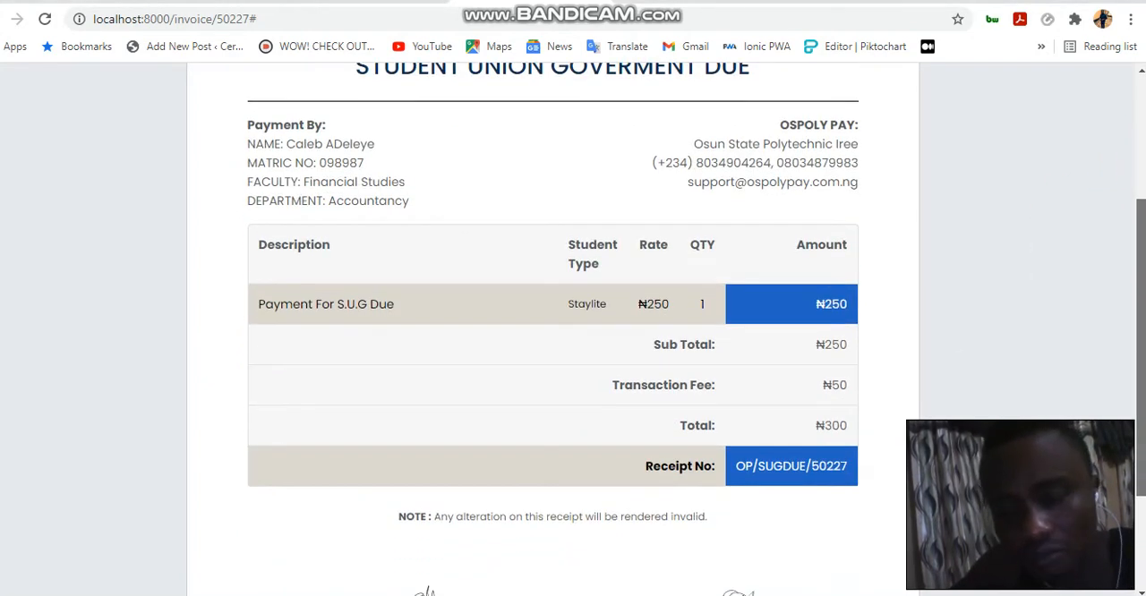
{"action": "scroll", "scroll_direction": "down", "scroll_amount": 3}
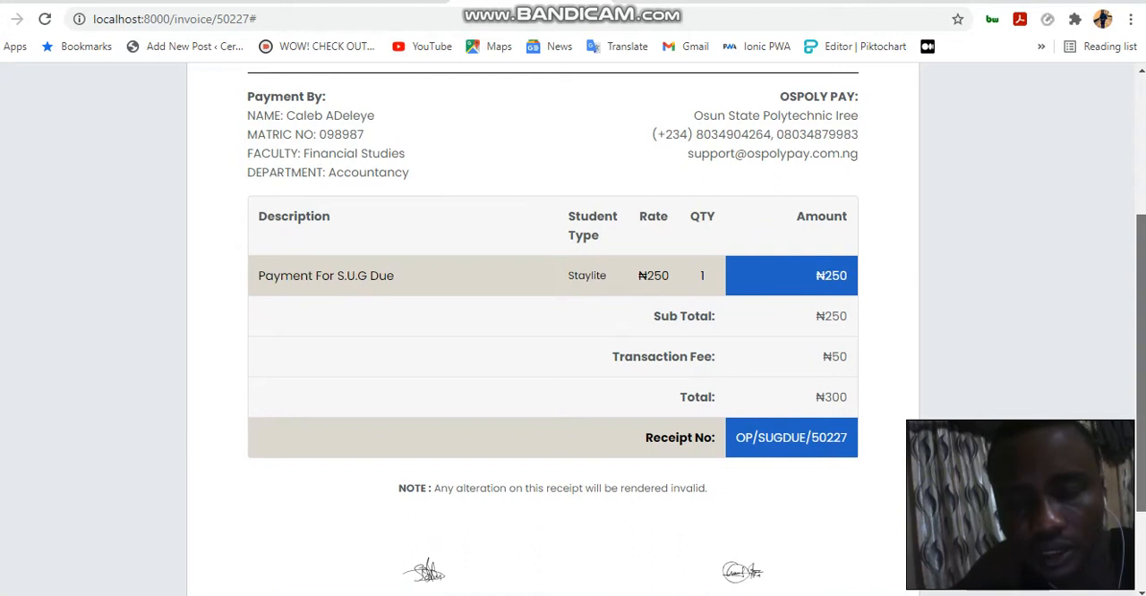
{"action": "scroll", "scroll_direction": "up", "scroll_amount": 3}
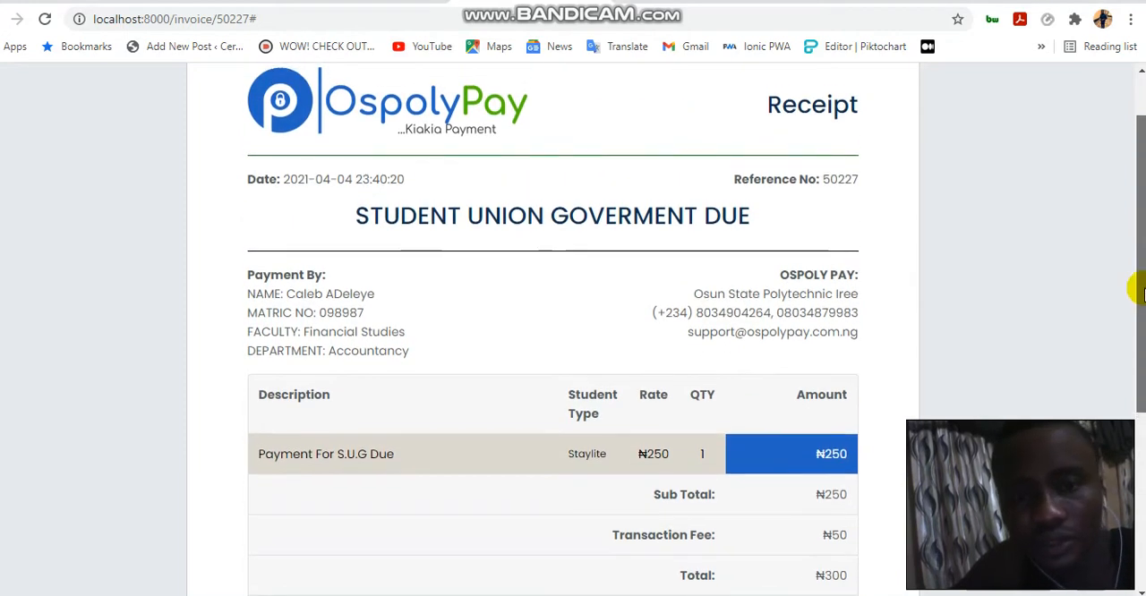
{"action": "scroll", "scroll_direction": "down", "scroll_amount": 3}
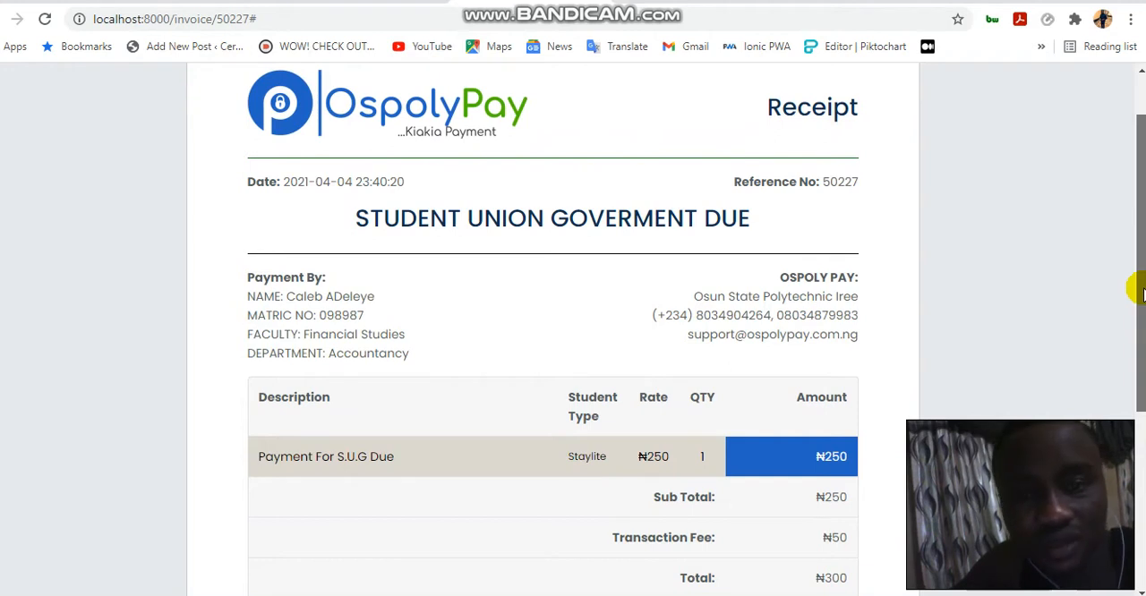
{"action": "scroll", "scroll_direction": "down", "scroll_amount": 3}
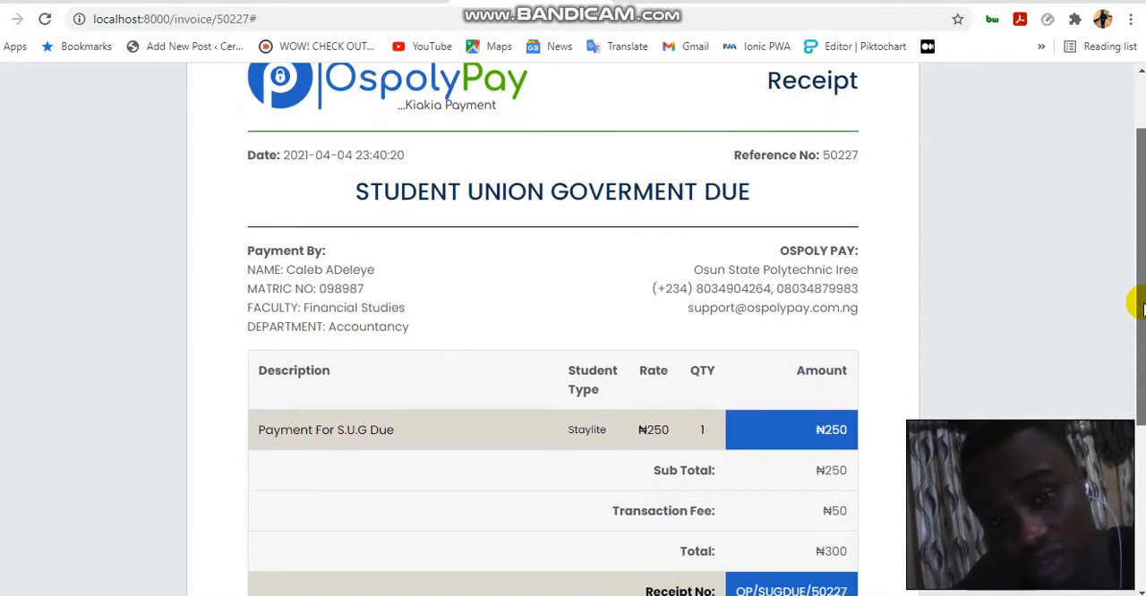
{"action": "scroll", "scroll_direction": "down", "scroll_amount": 3}
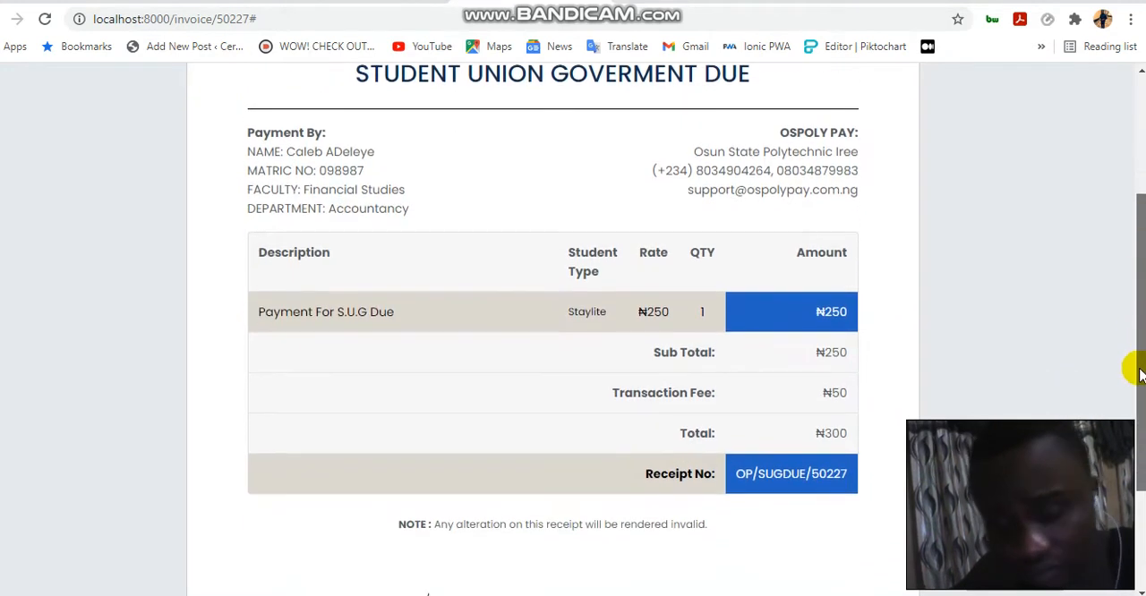
{"action": "scroll", "scroll_direction": "up", "scroll_amount": 3}
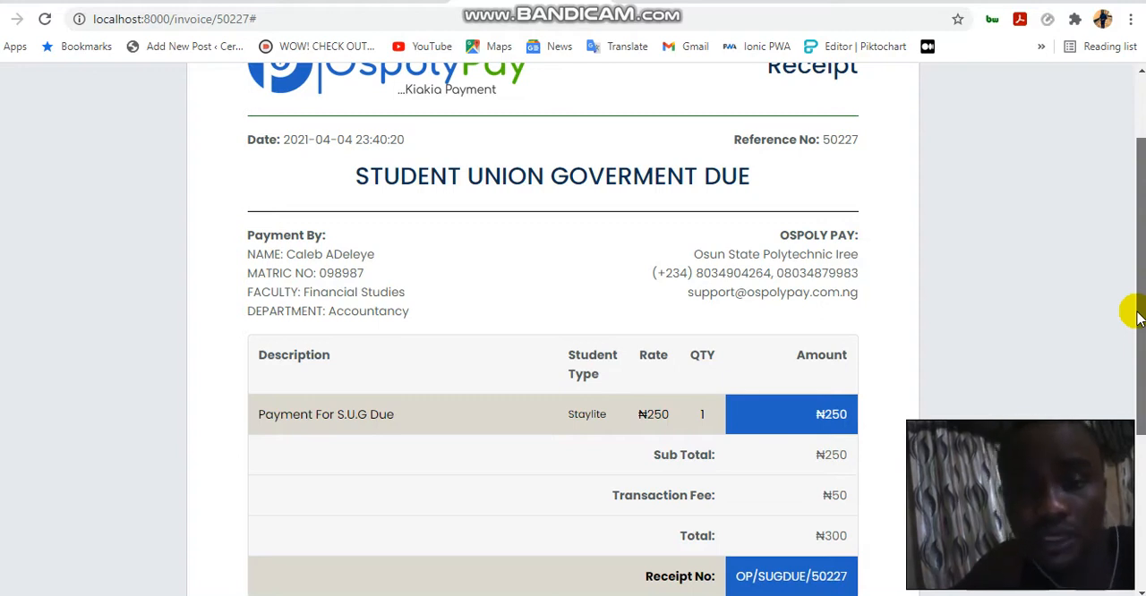
{"action": "scroll", "scroll_direction": "up", "scroll_amount": 3}
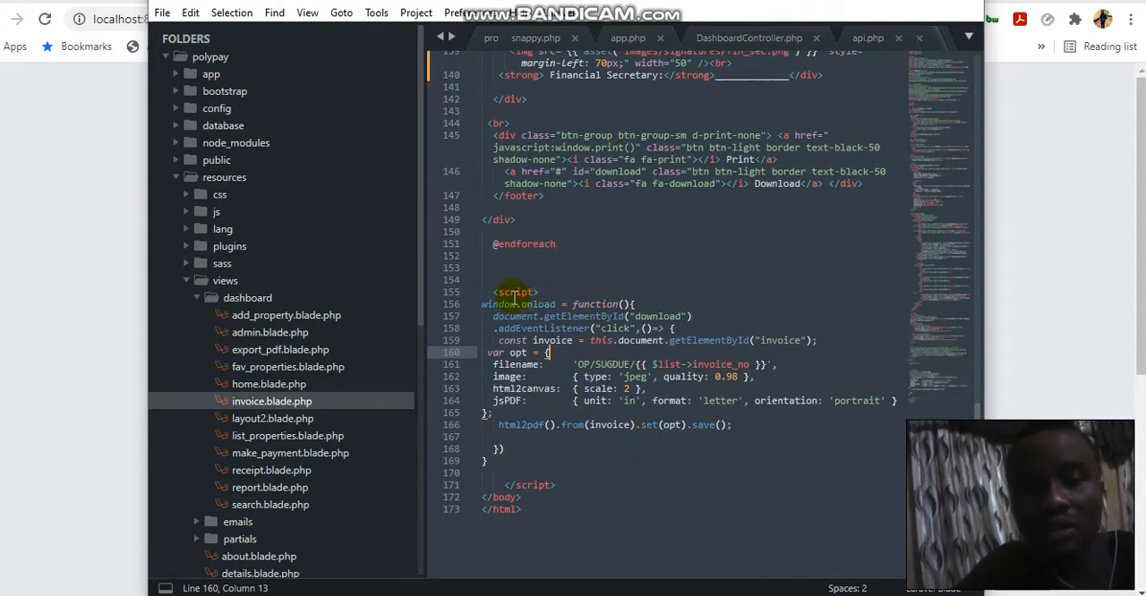
- Bring the head of invoice.blade.php into view with its html2pdf bundle script tag
{"action": "left_click", "coordinate": [516, 292]}
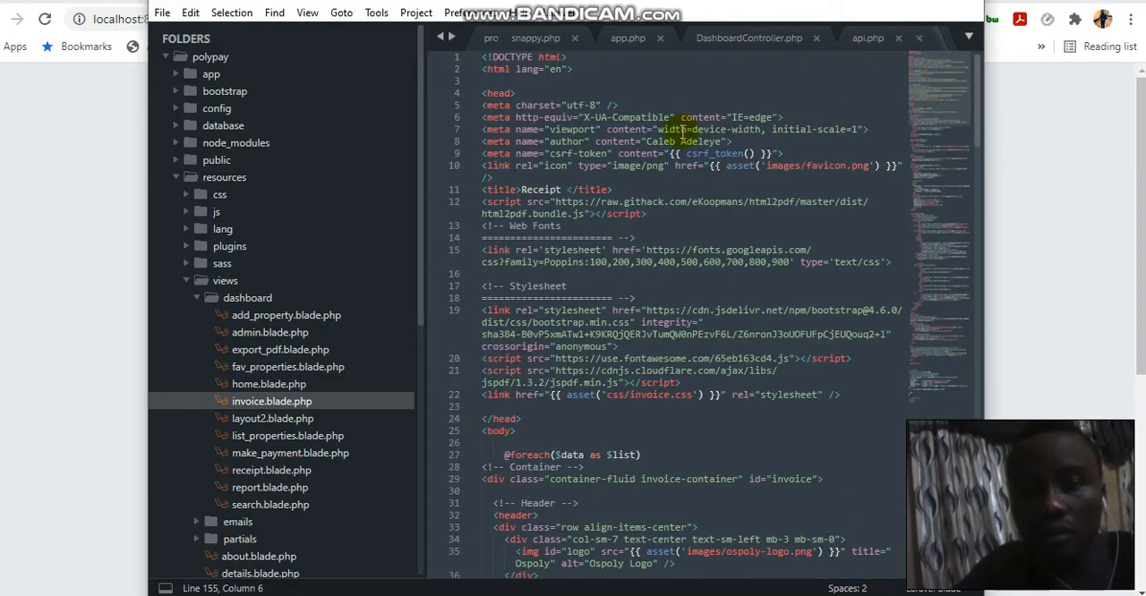
{"action": "mouse_move", "coordinate": [777, 212]}
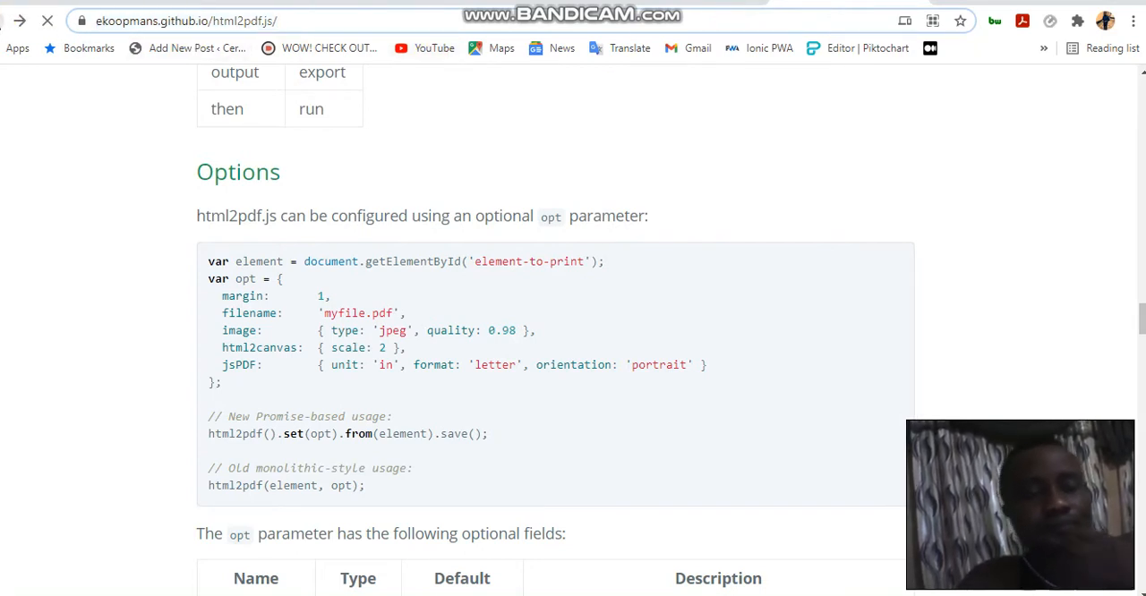
- Search Google for html2pdf and open the ekoopmans.github.io html2pdf.js documentation
{"action": "left_click", "coordinate": [186, 22]}
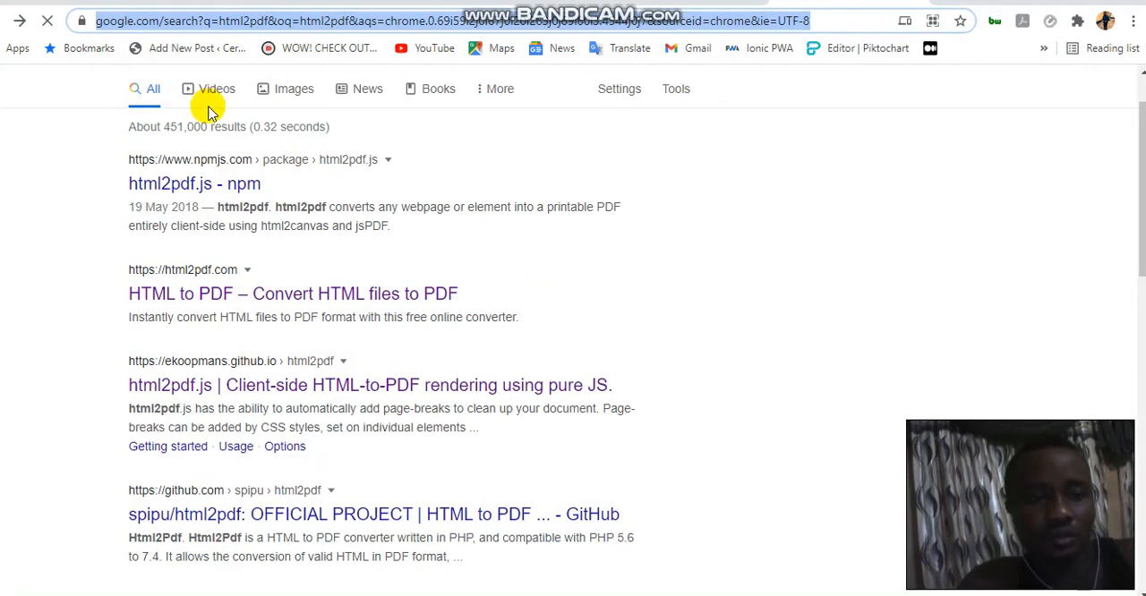
{"action": "mouse_move", "coordinate": [248, 249]}
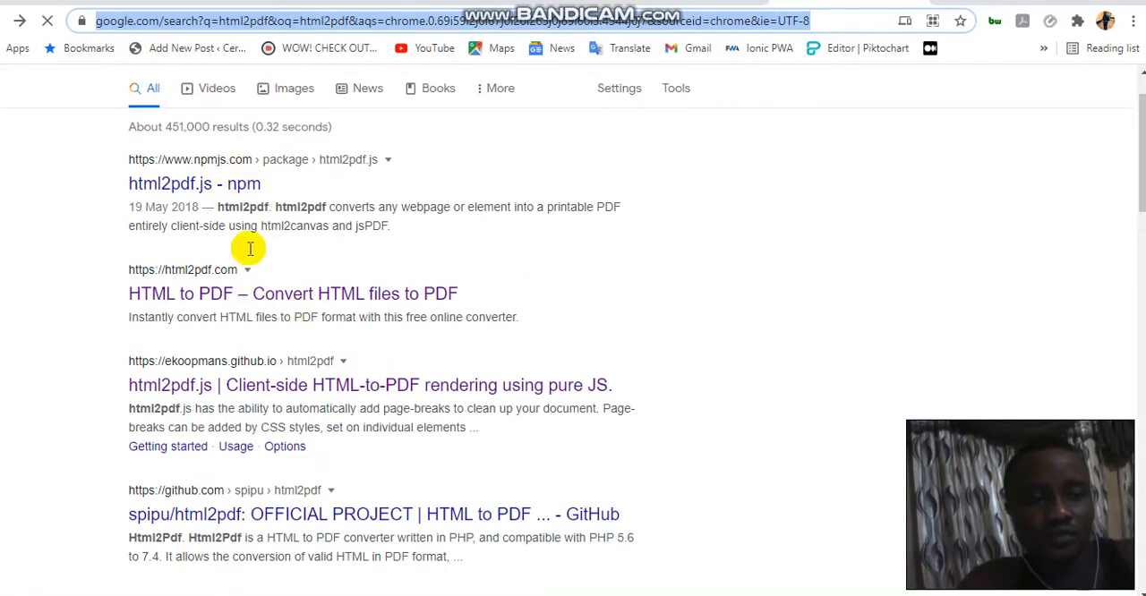
{"action": "mouse_move", "coordinate": [344, 361]}
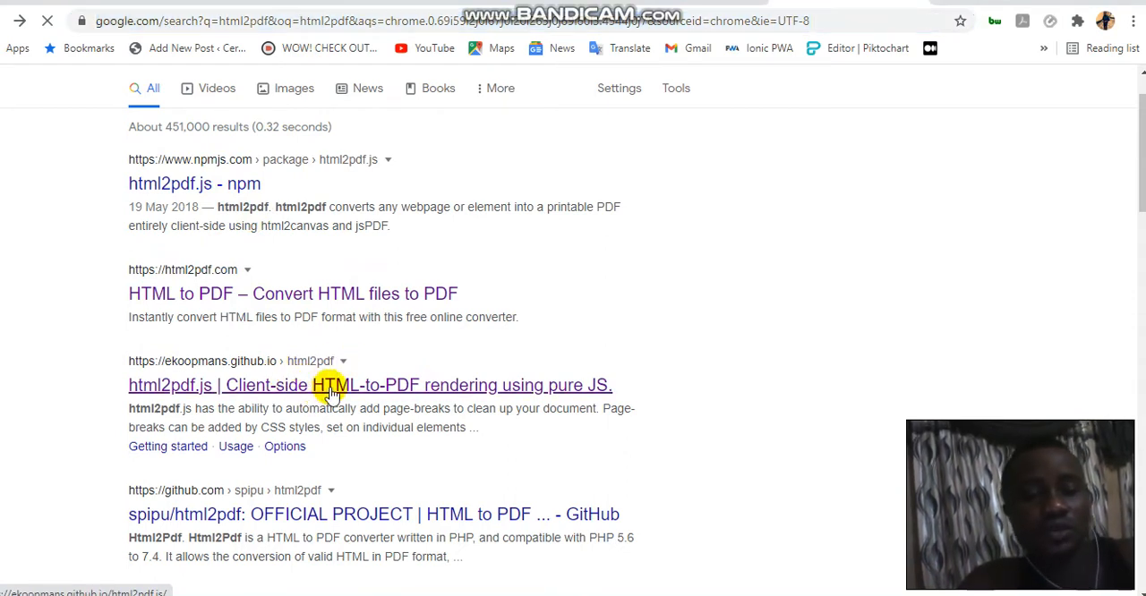
{"action": "left_click", "coordinate": [369, 385]}
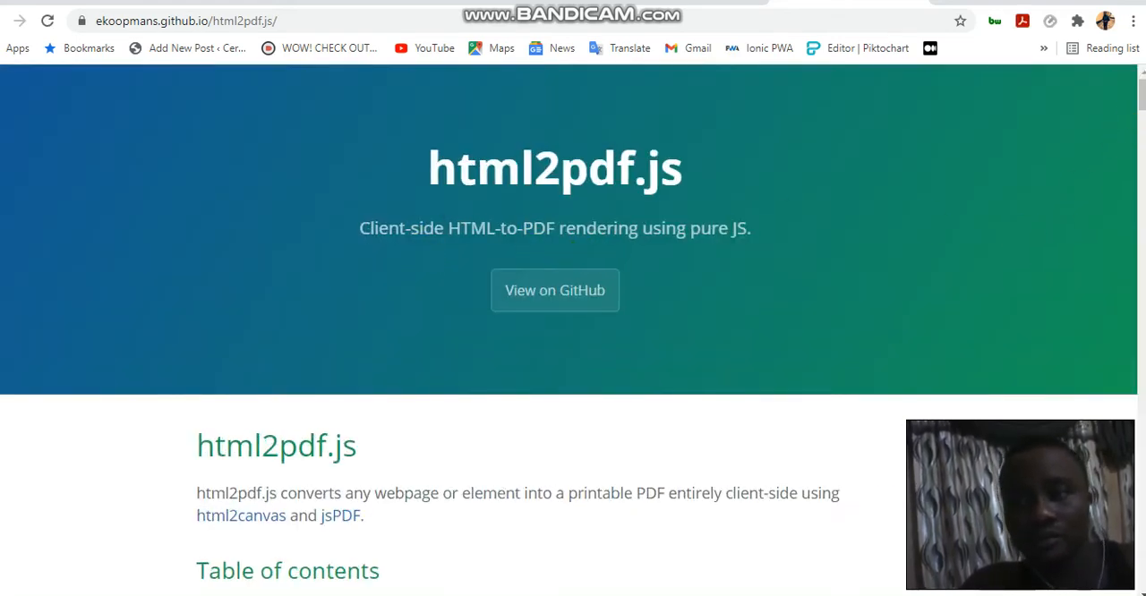
- Read down the documentation through its basic usage and Options example
{"action": "scroll", "scroll_direction": "down", "scroll_amount": 3}
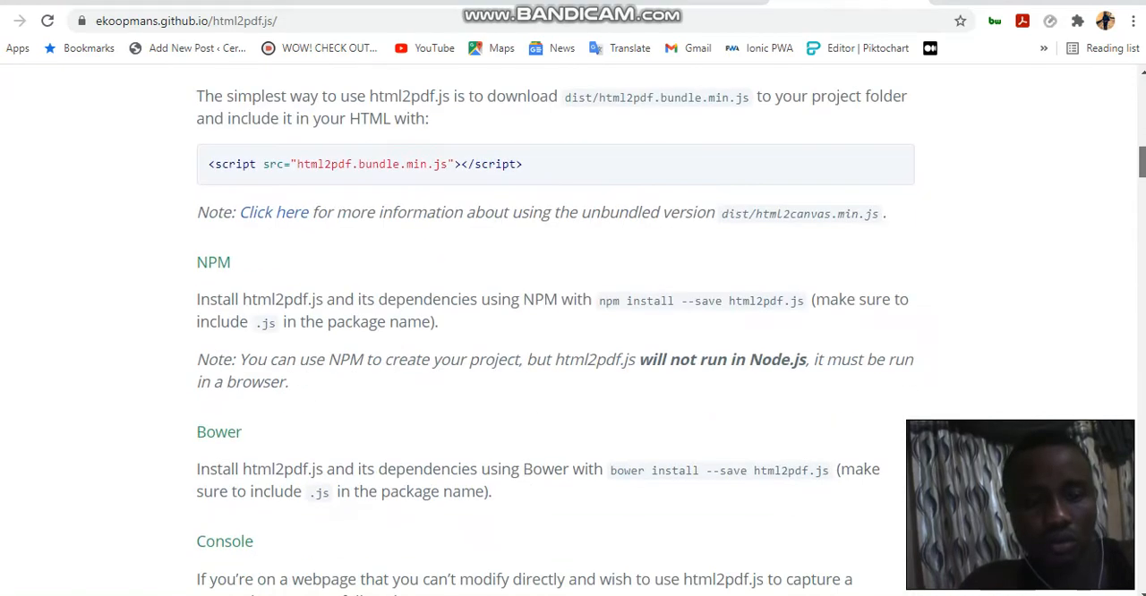
{"action": "scroll", "scroll_direction": "down", "scroll_amount": 3}
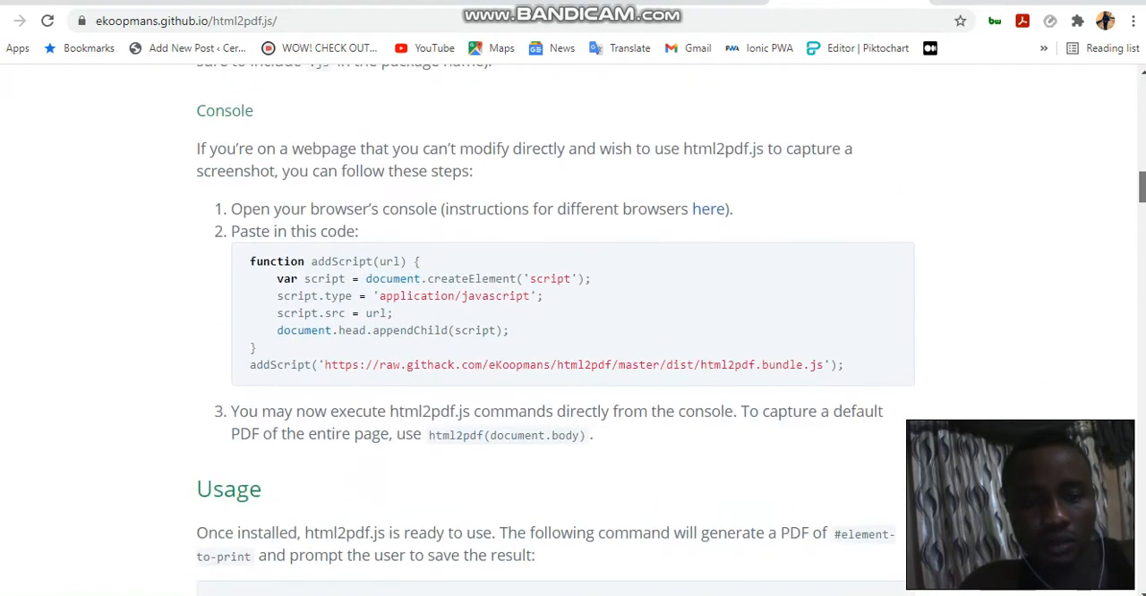
{"action": "scroll", "scroll_direction": "down", "scroll_amount": 3}
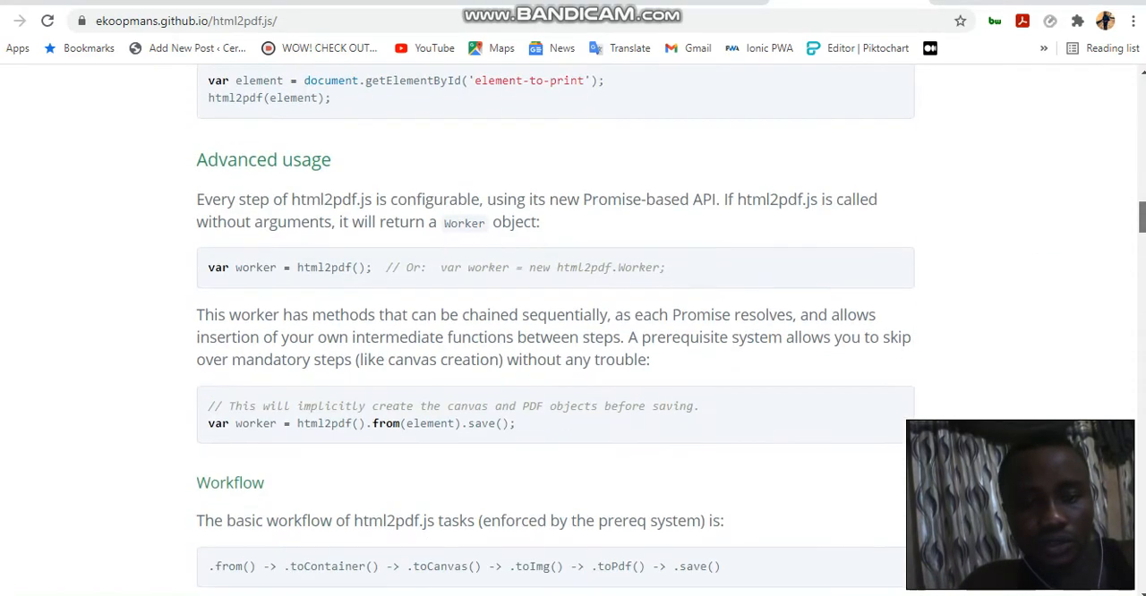
{"action": "scroll", "scroll_direction": "down", "scroll_amount": 3}
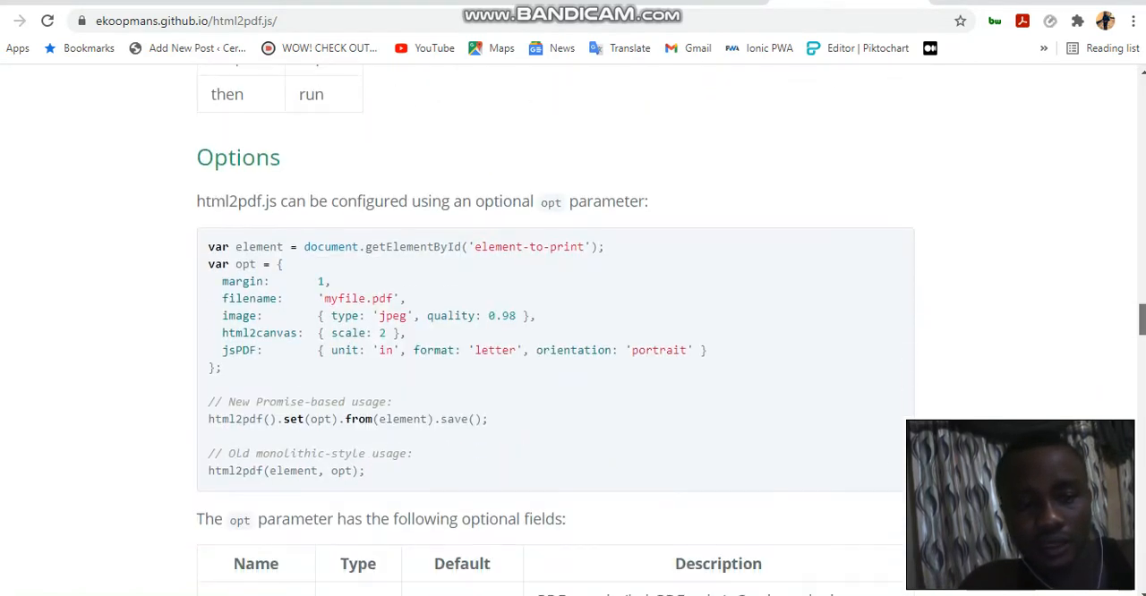
{"action": "scroll", "scroll_direction": "down", "scroll_amount": 3}
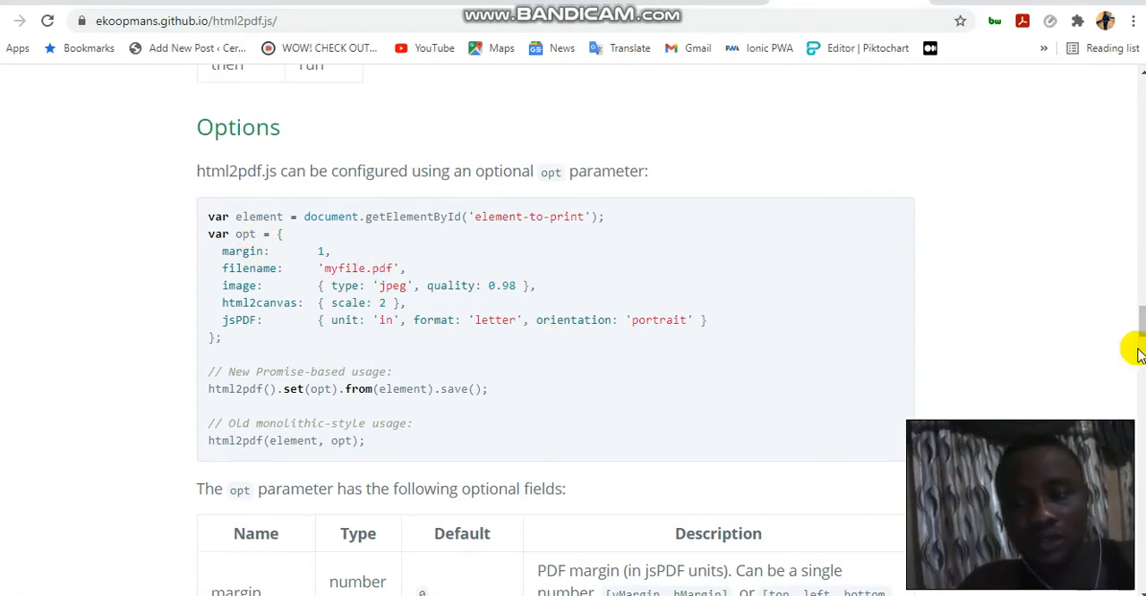
{"action": "scroll", "scroll_direction": "down", "scroll_amount": 3}
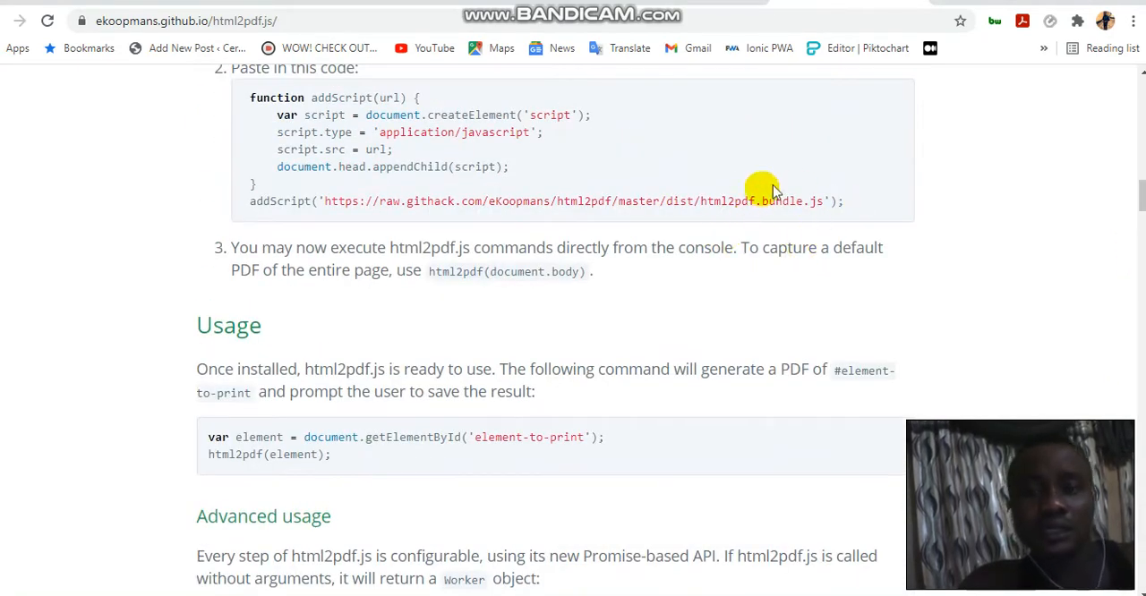
{"action": "mouse_move", "coordinate": [720, 200]}
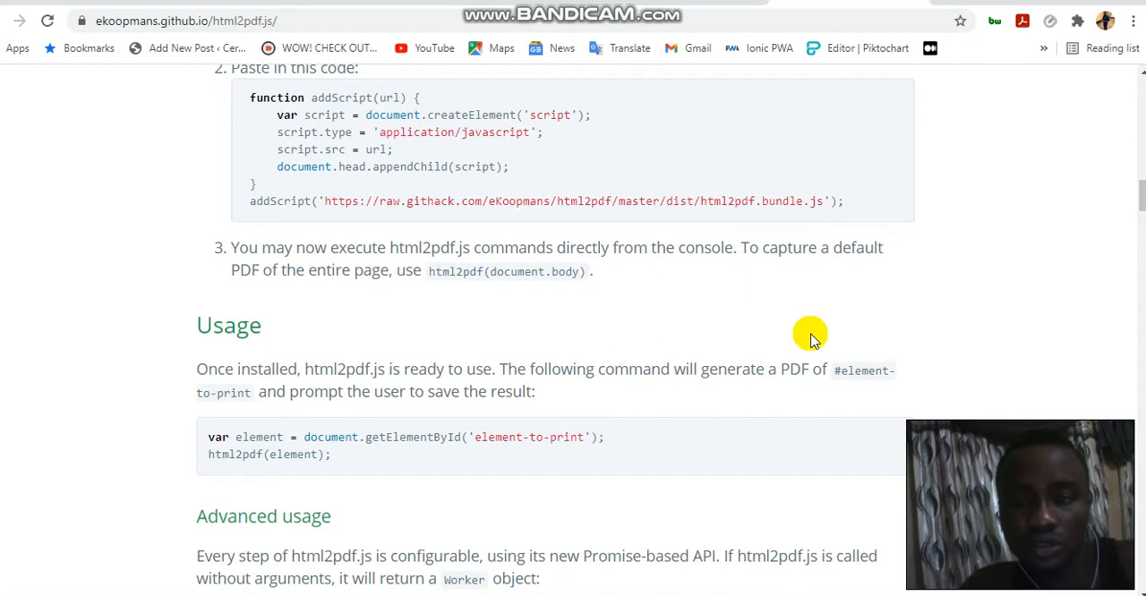
{"action": "mouse_move", "coordinate": [759, 410]}
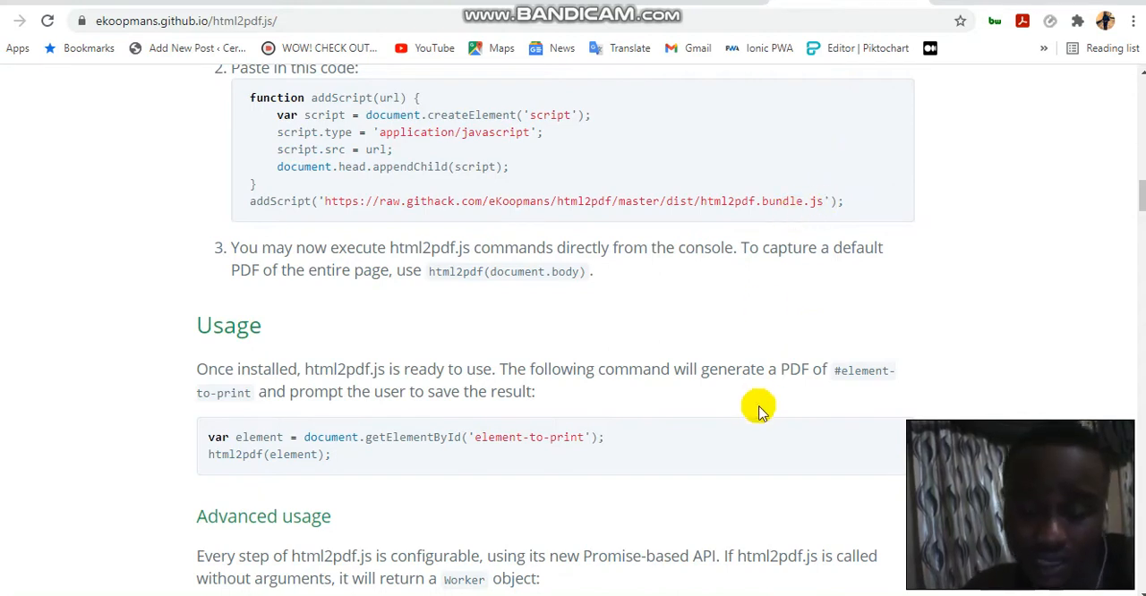
{"action": "mouse_move", "coordinate": [818, 204]}
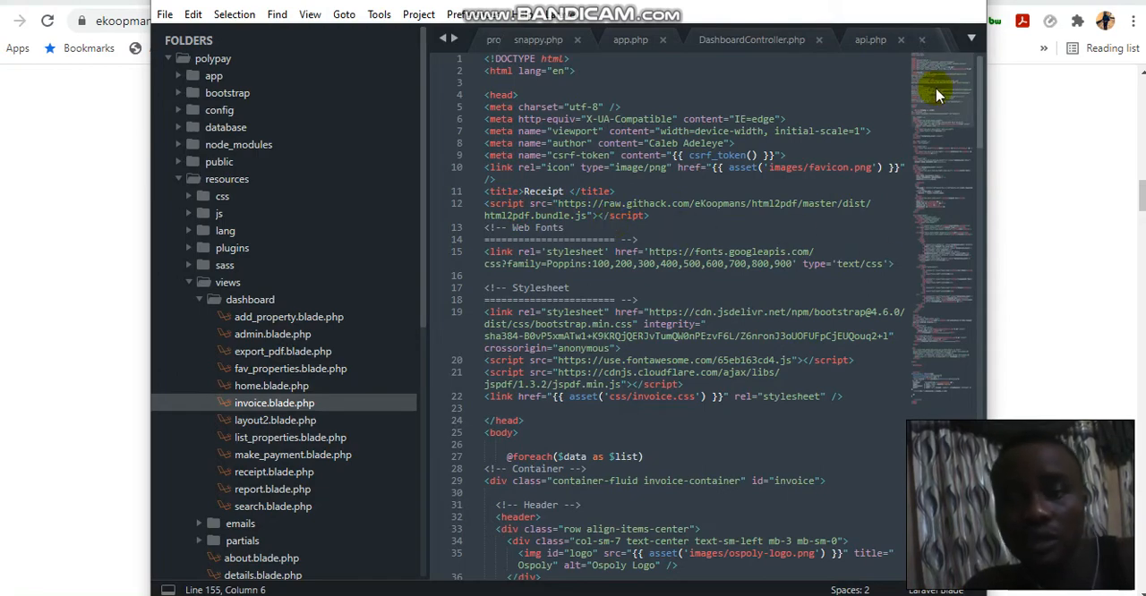
- Inspect the opt object and html2pdf call in the script block at the bottom of invoice.blade.php
{"action": "scroll", "scroll_direction": "down", "scroll_amount": 3}
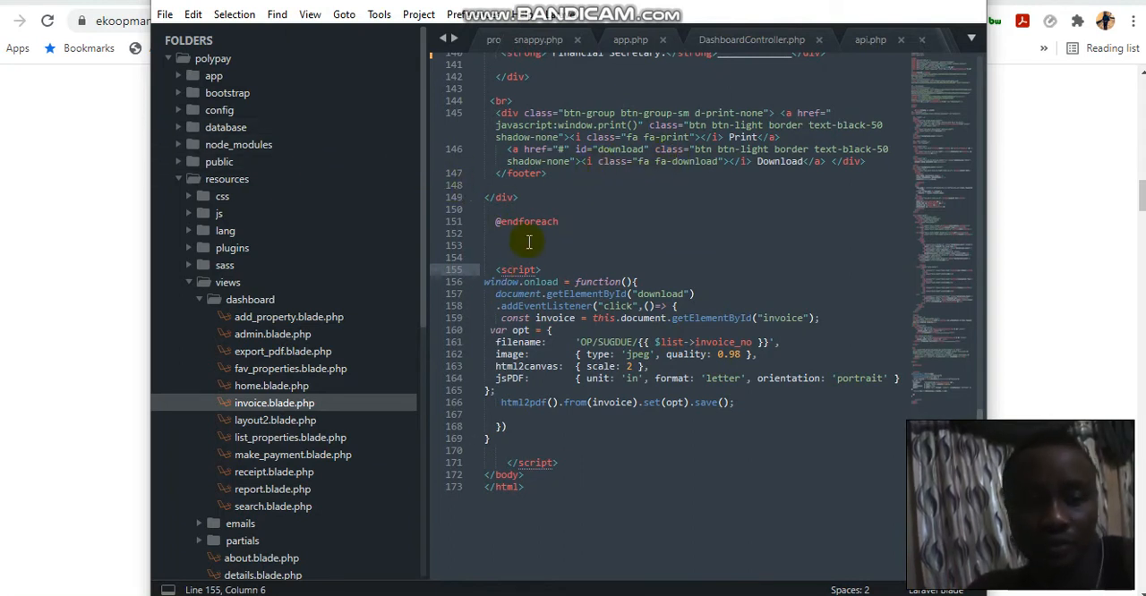
{"action": "mouse_move", "coordinate": [633, 208]}
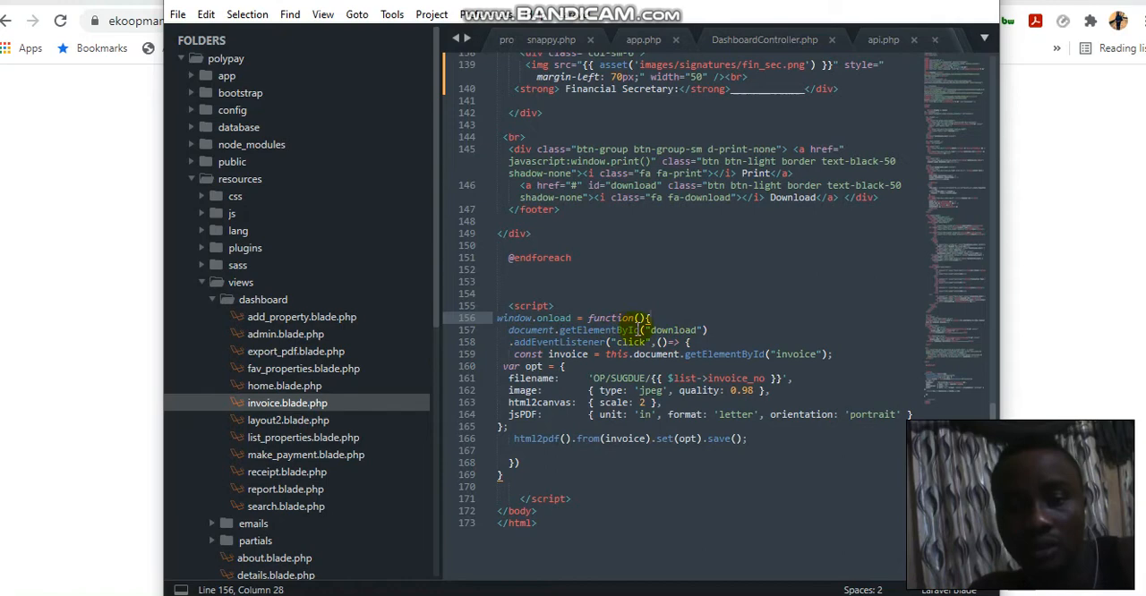
{"action": "double_click", "coordinate": [673, 330]}
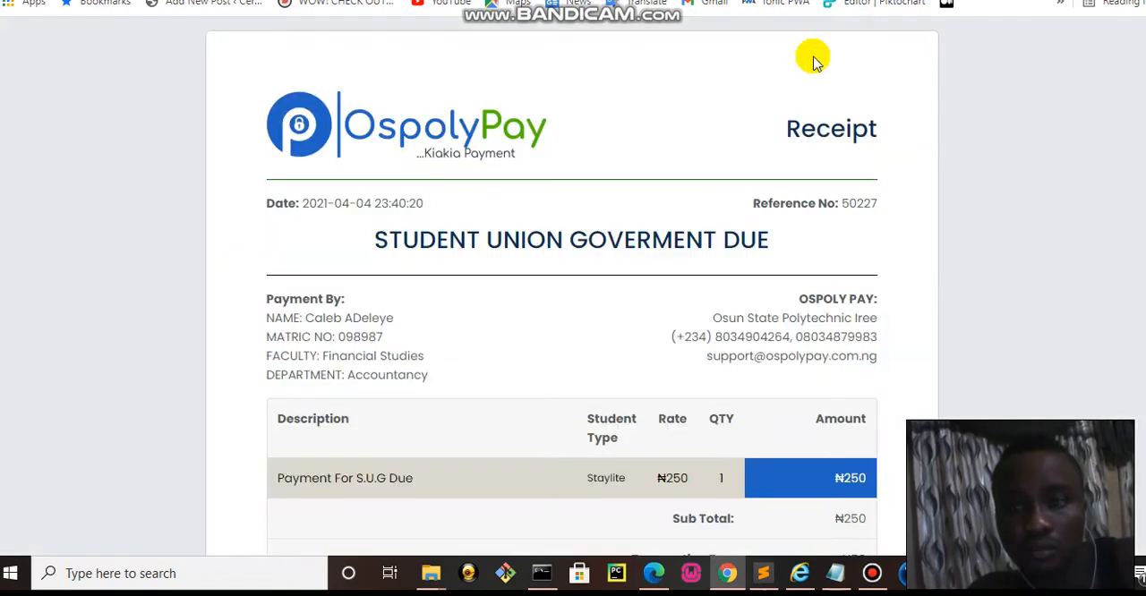
- Download the receipt OP/SUGDUE/50227 as a PDF from the localhost receipt page
{"action": "scroll", "scroll_direction": "down", "scroll_amount": 3}
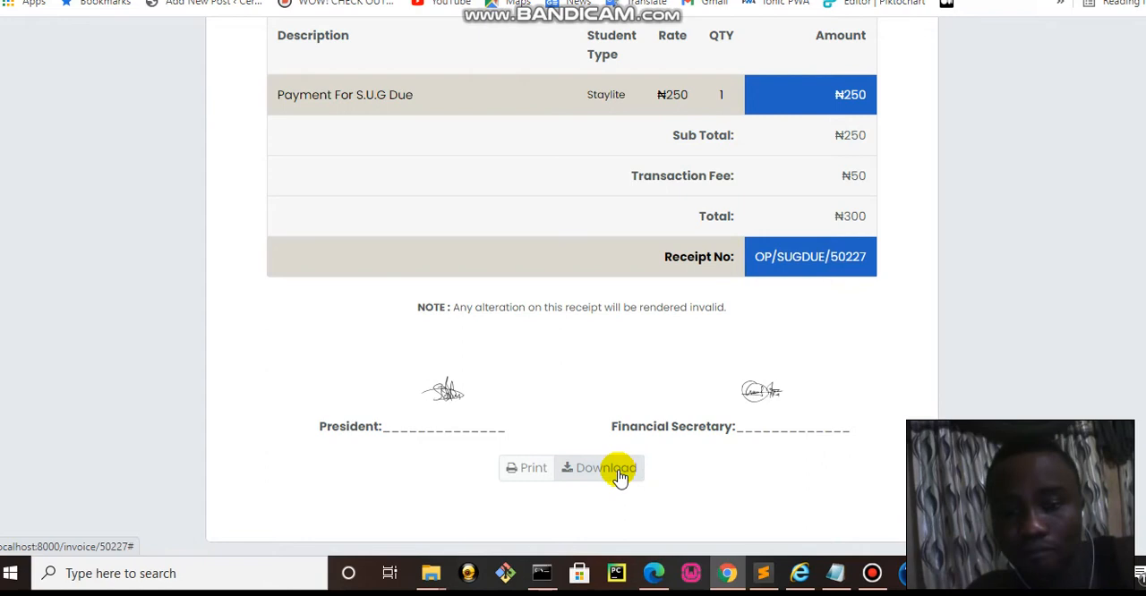
{"action": "left_click", "coordinate": [762, 572]}
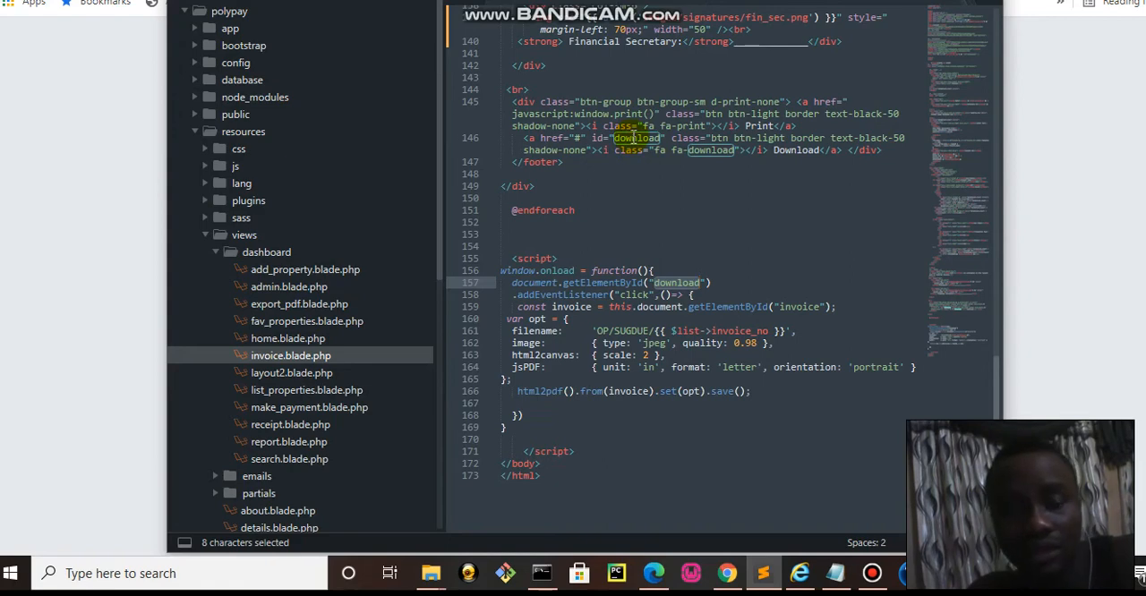
{"action": "mouse_move", "coordinate": [677, 257]}
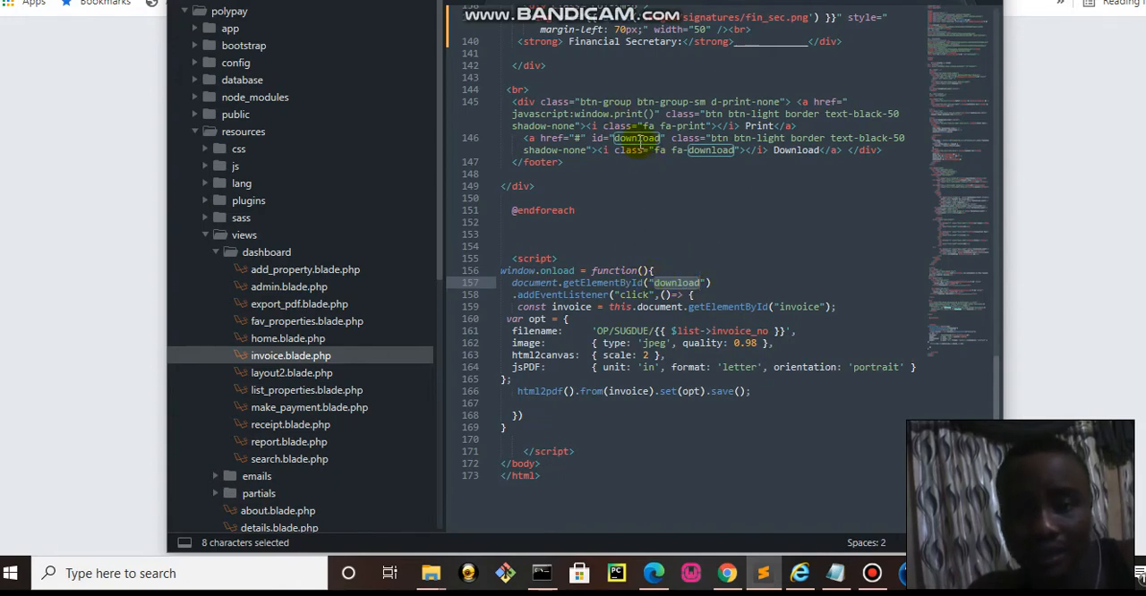
{"action": "mouse_move", "coordinate": [637, 138]}
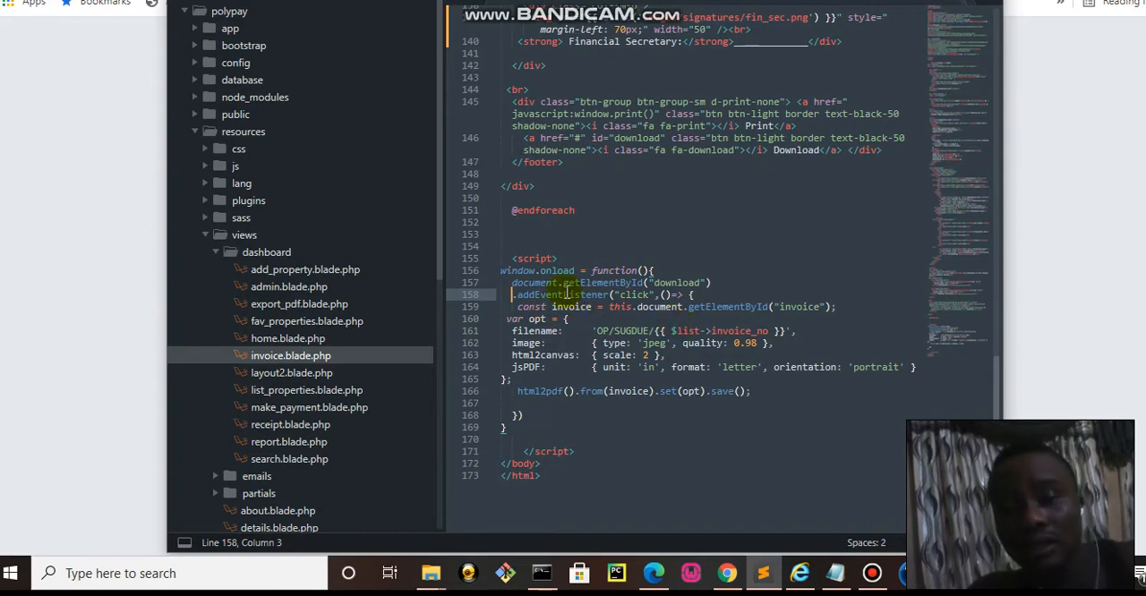
{"action": "mouse_move", "coordinate": [570, 307]}
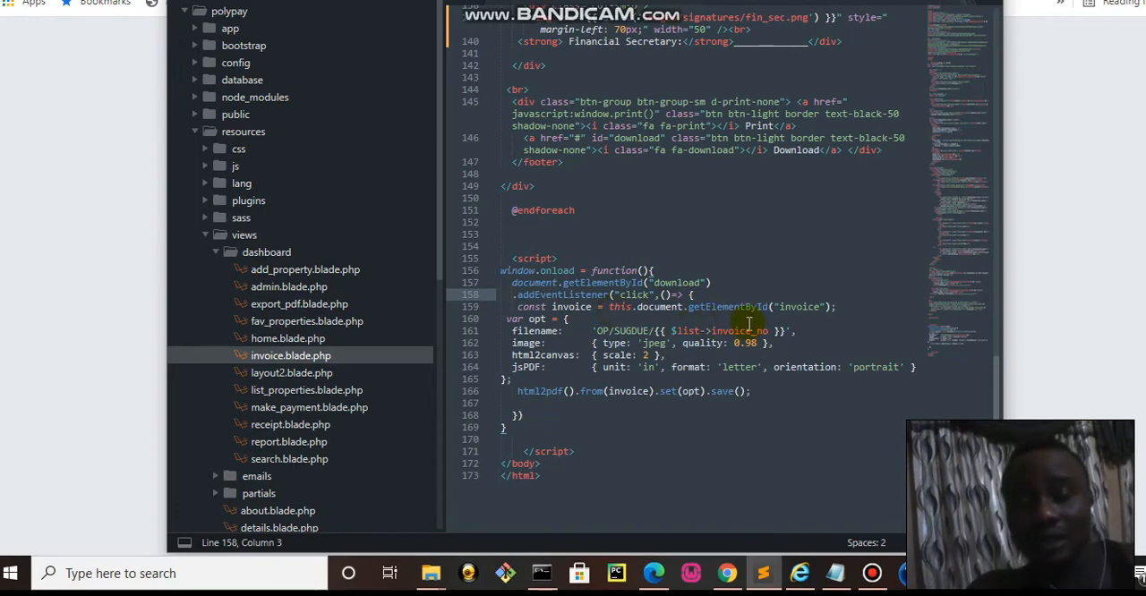
{"action": "mouse_move", "coordinate": [796, 306]}
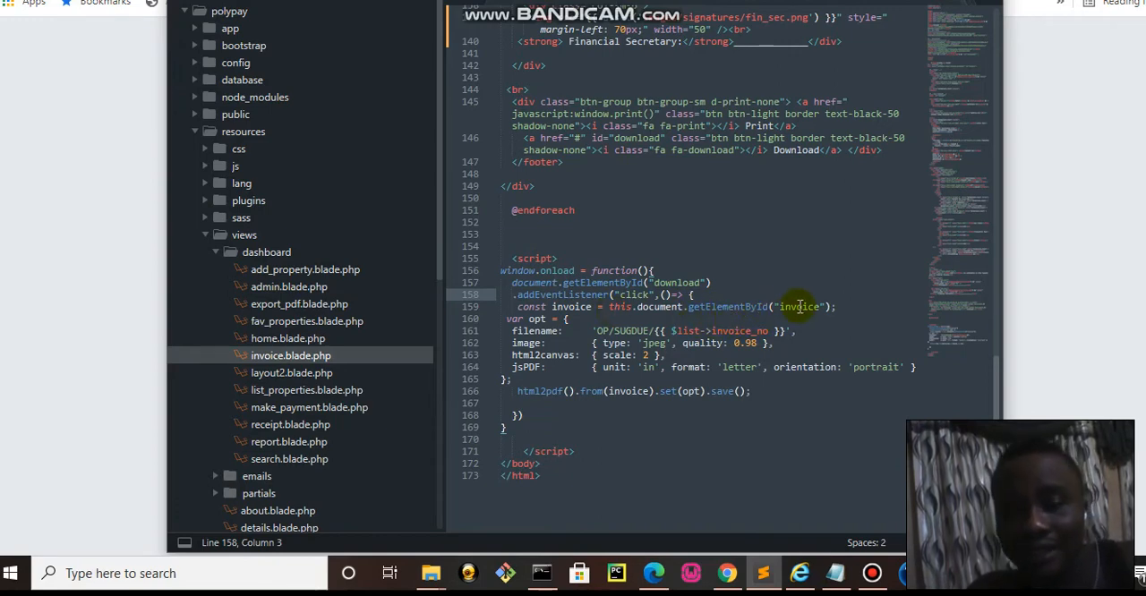
{"action": "mouse_move", "coordinate": [826, 276]}
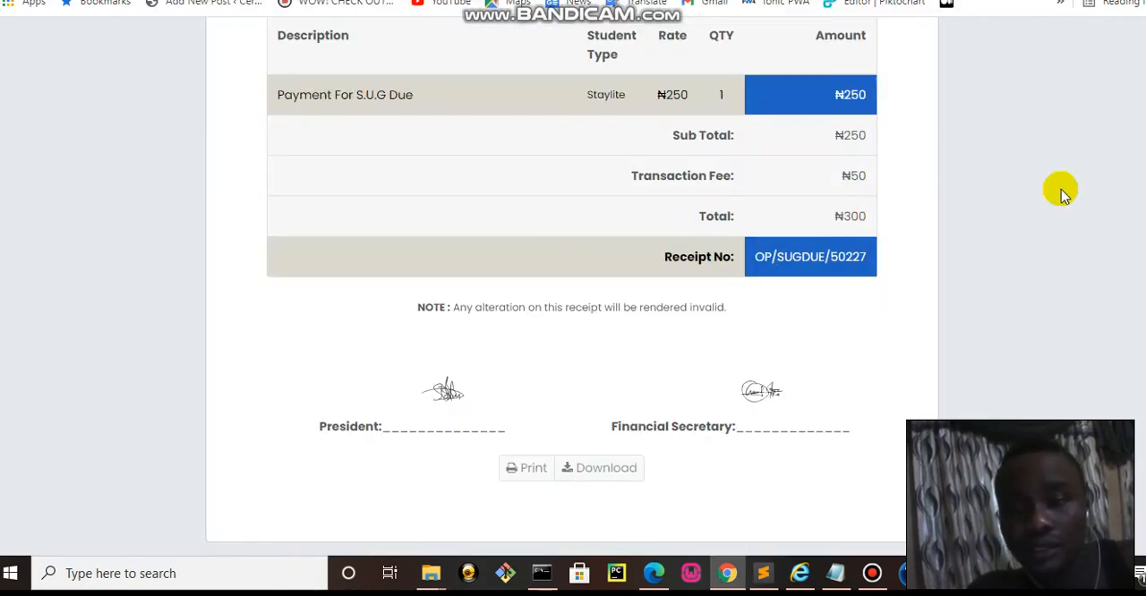
{"action": "scroll", "scroll_direction": "up", "scroll_amount": 3}
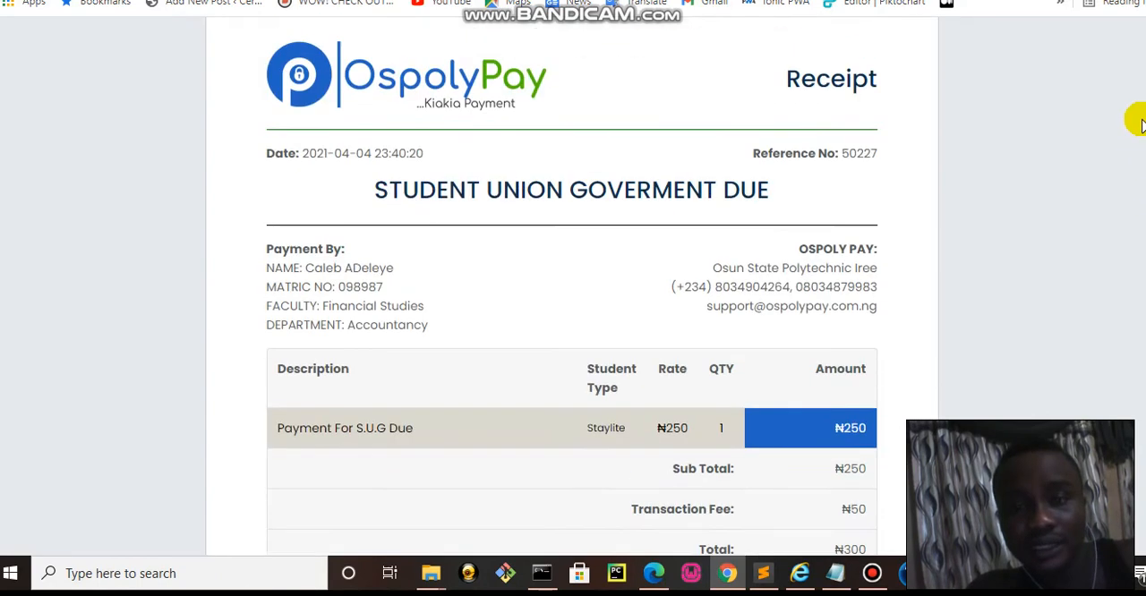
{"action": "scroll", "scroll_direction": "up", "scroll_amount": 3}
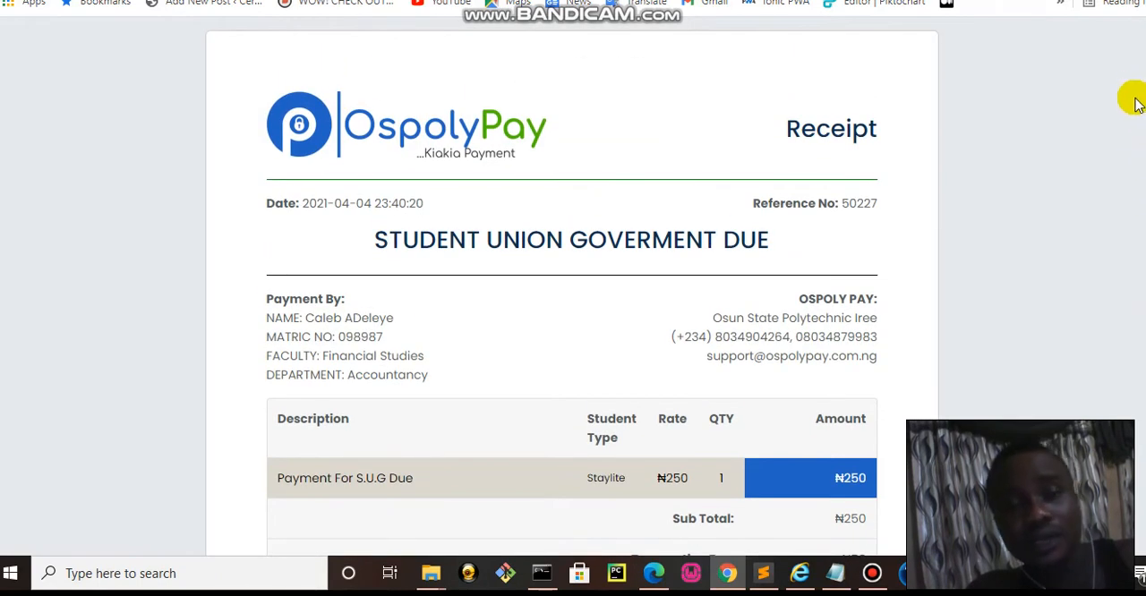
{"action": "scroll", "scroll_direction": "down", "scroll_amount": 3}
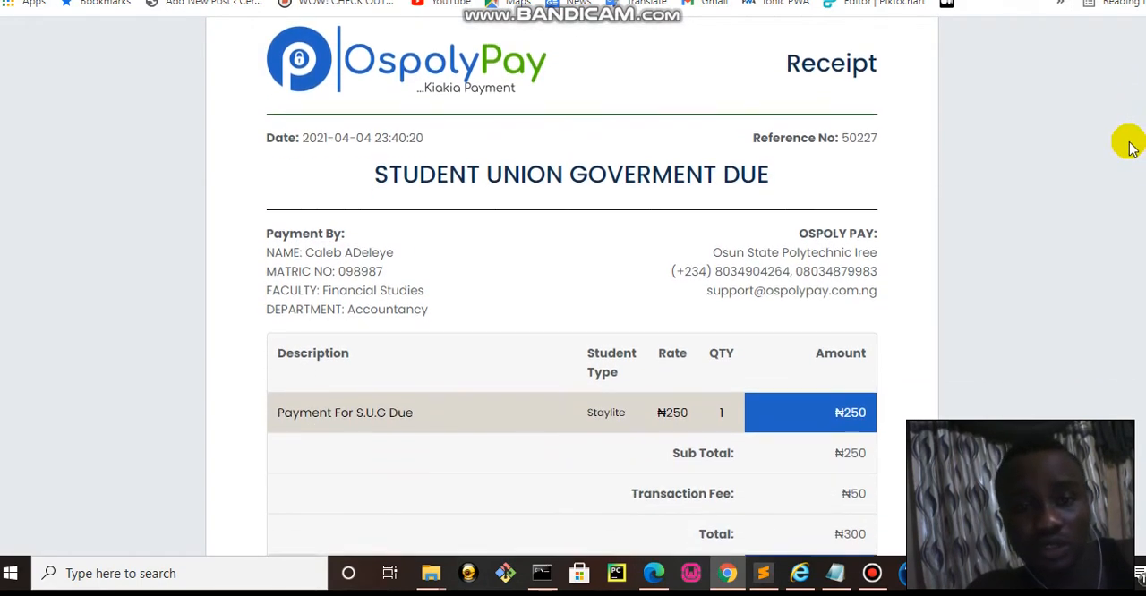
{"action": "scroll", "scroll_direction": "down", "scroll_amount": 3}
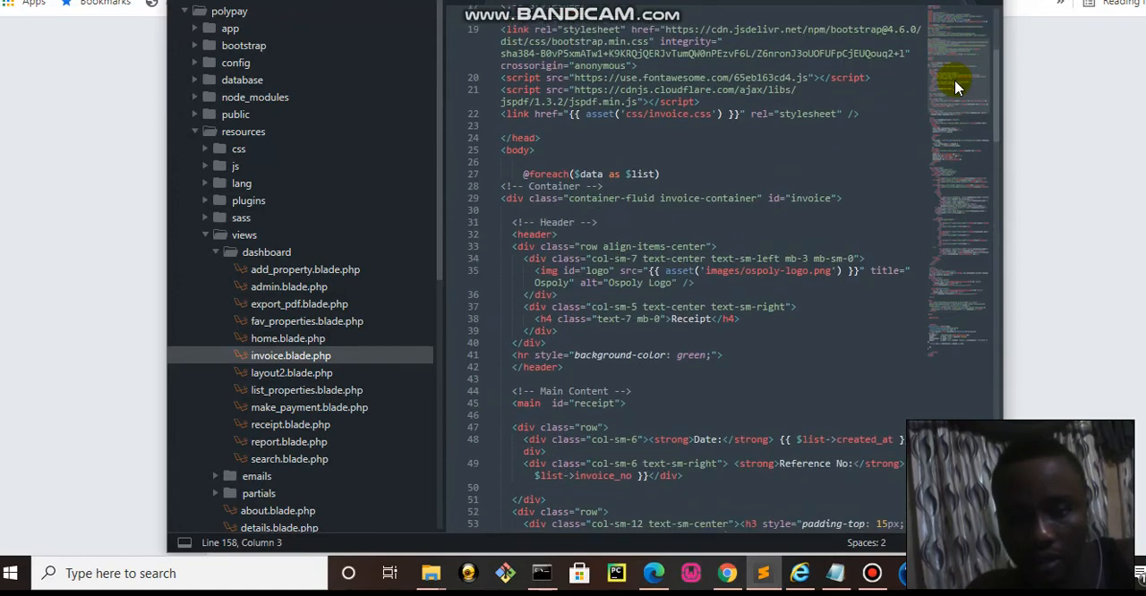
- Set the html2pdf filename option to 'OP/SUGDUE/{{ $list->invoice_no }}' in the download script
{"action": "left_click", "coordinate": [706, 197]}
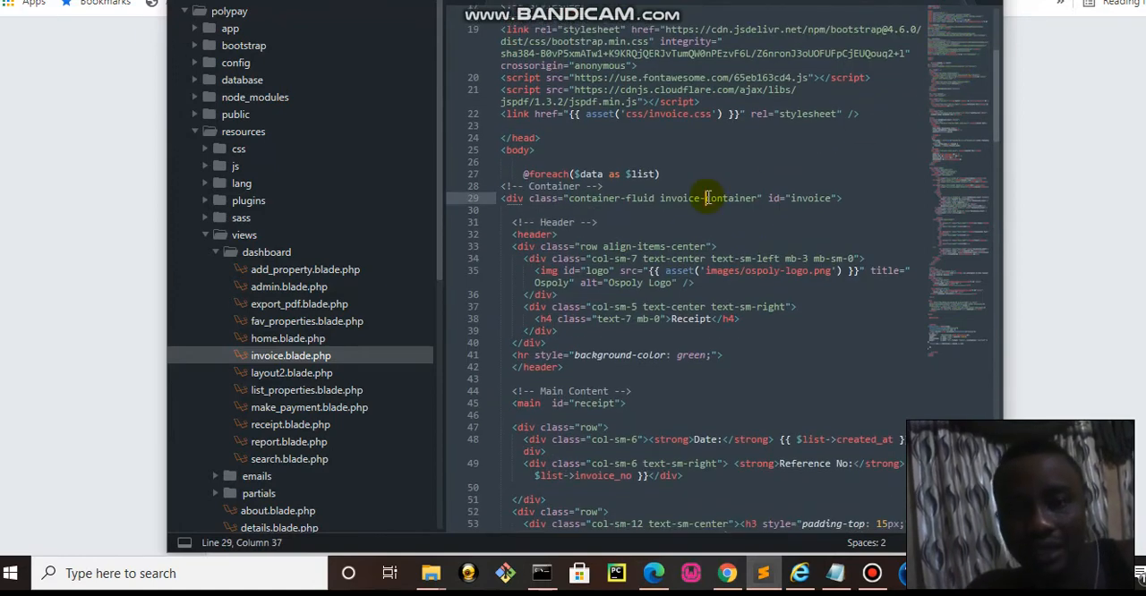
{"action": "mouse_move", "coordinate": [809, 204]}
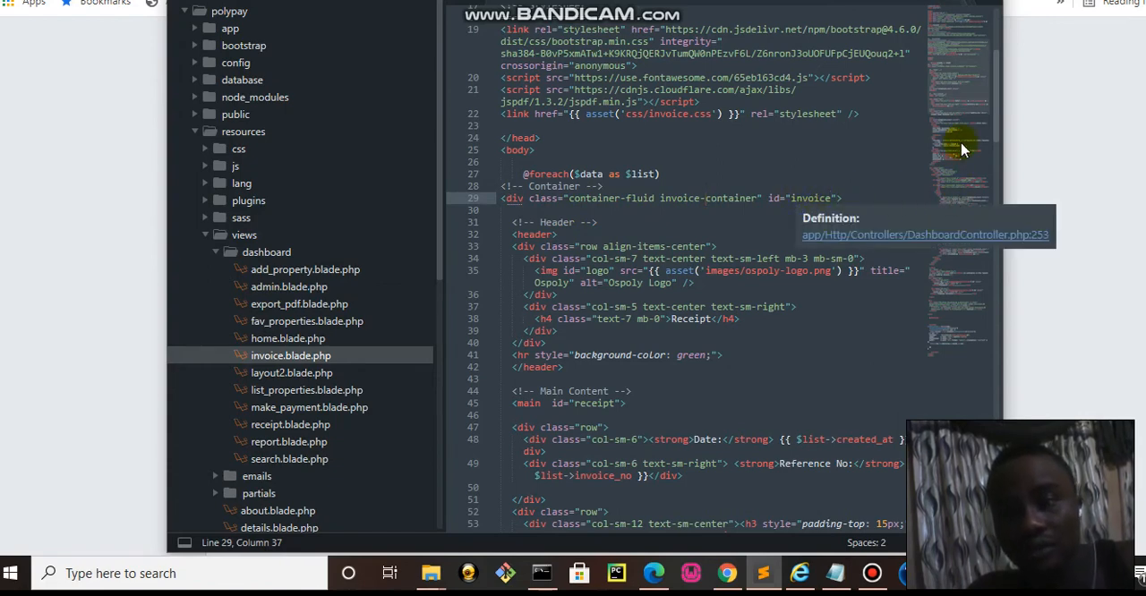
{"action": "scroll", "scroll_direction": "down", "scroll_amount": 3}
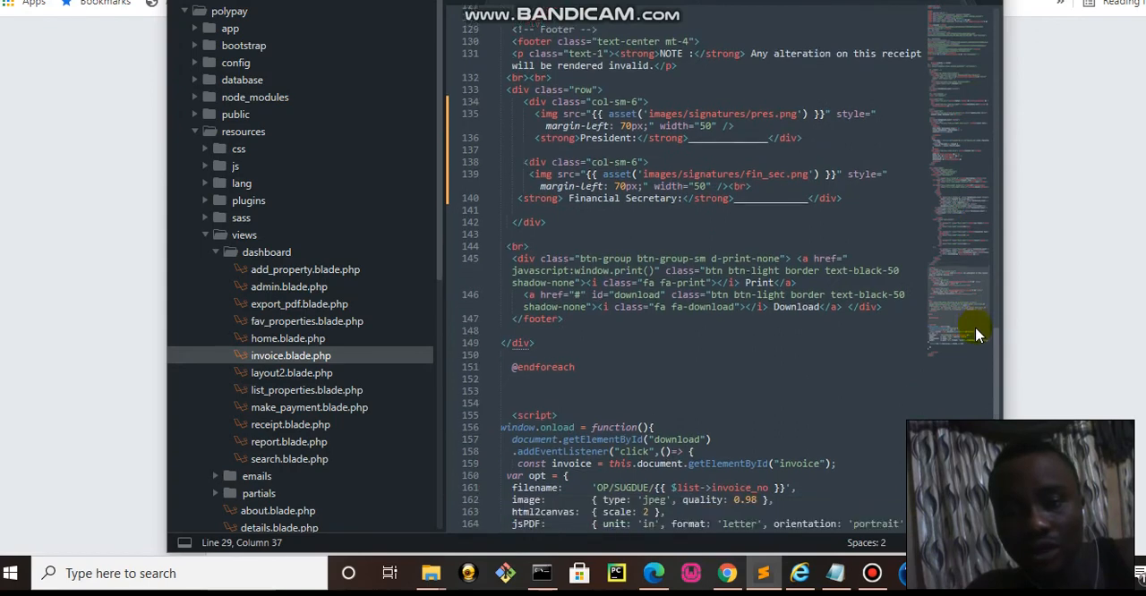
{"action": "scroll", "scroll_direction": "down", "scroll_amount": 3}
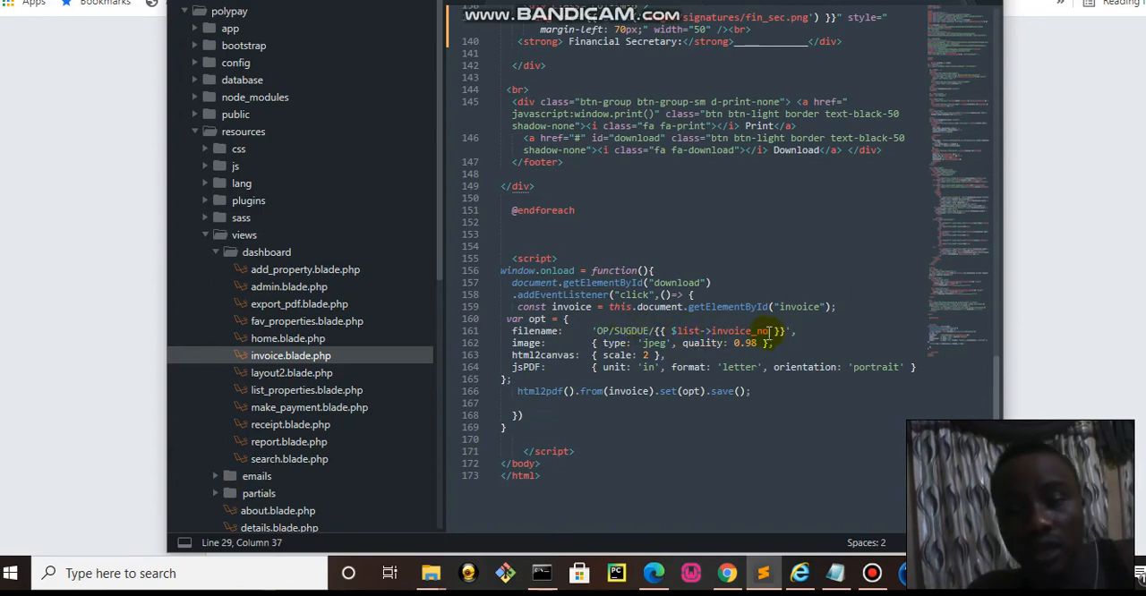
{"action": "mouse_move", "coordinate": [712, 331]}
{"action": "type", "text": "fdssf"}
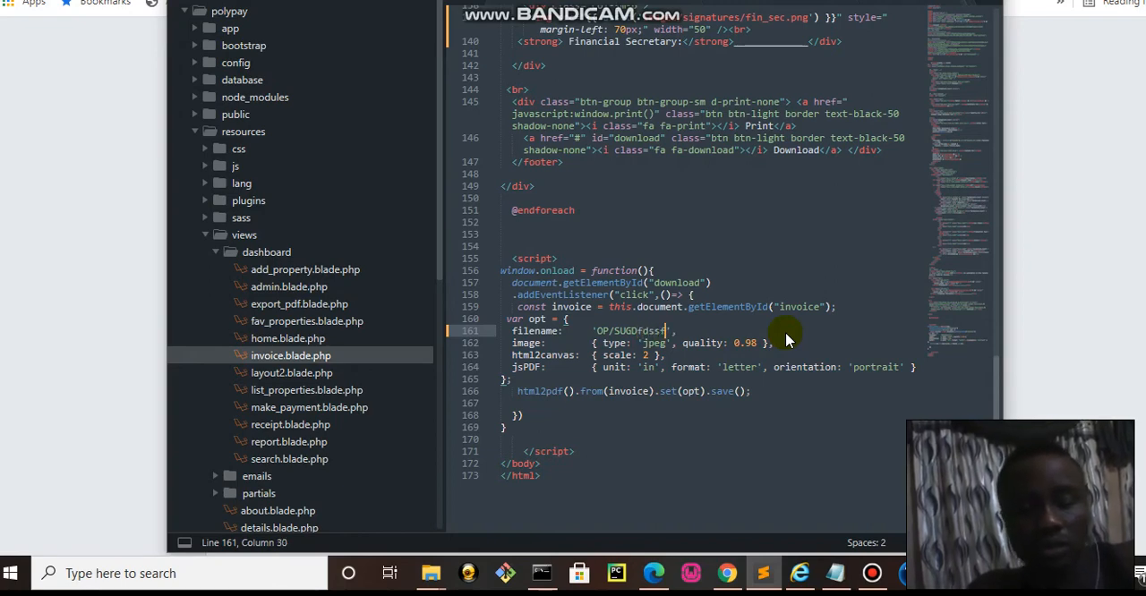
{"action": "type", "text": "{{ $list->invoice_no }}"}
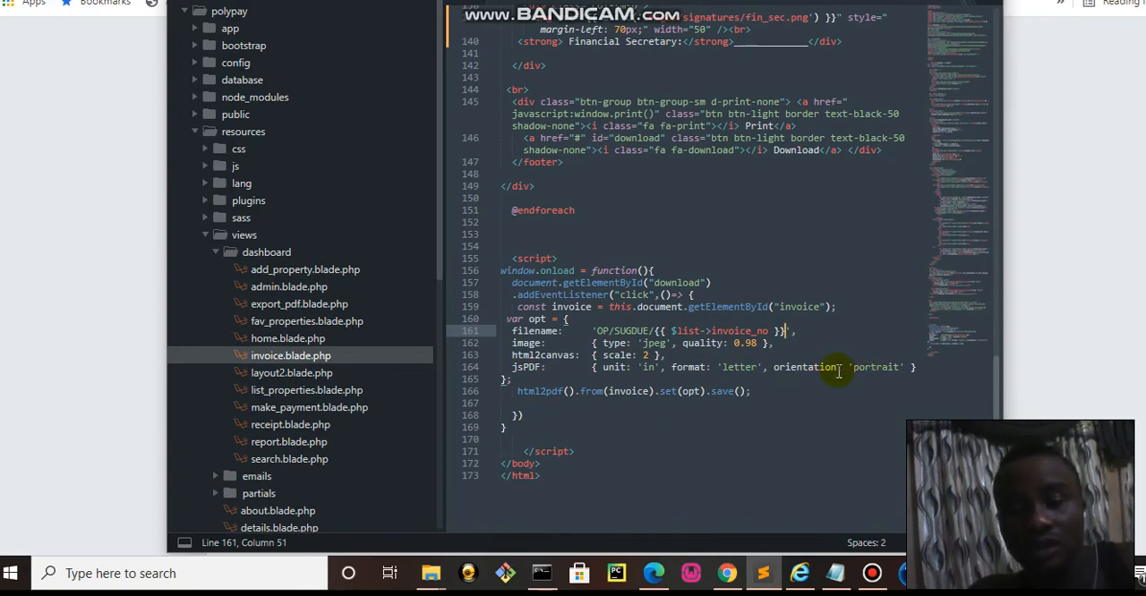
{"action": "mouse_move", "coordinate": [618, 391]}
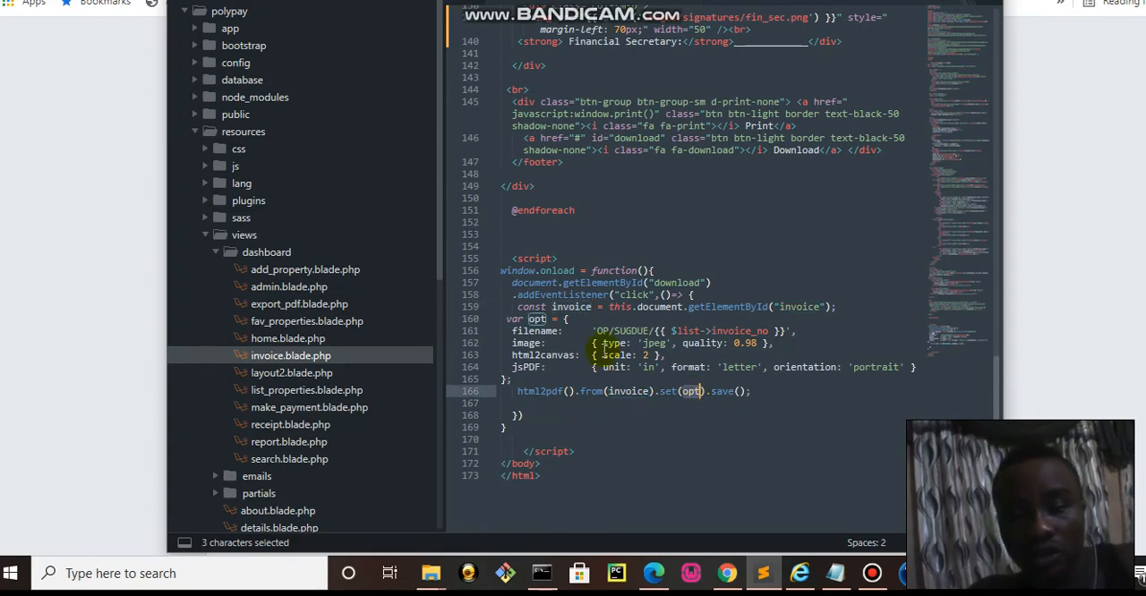
{"action": "left_click", "coordinate": [727, 391]}
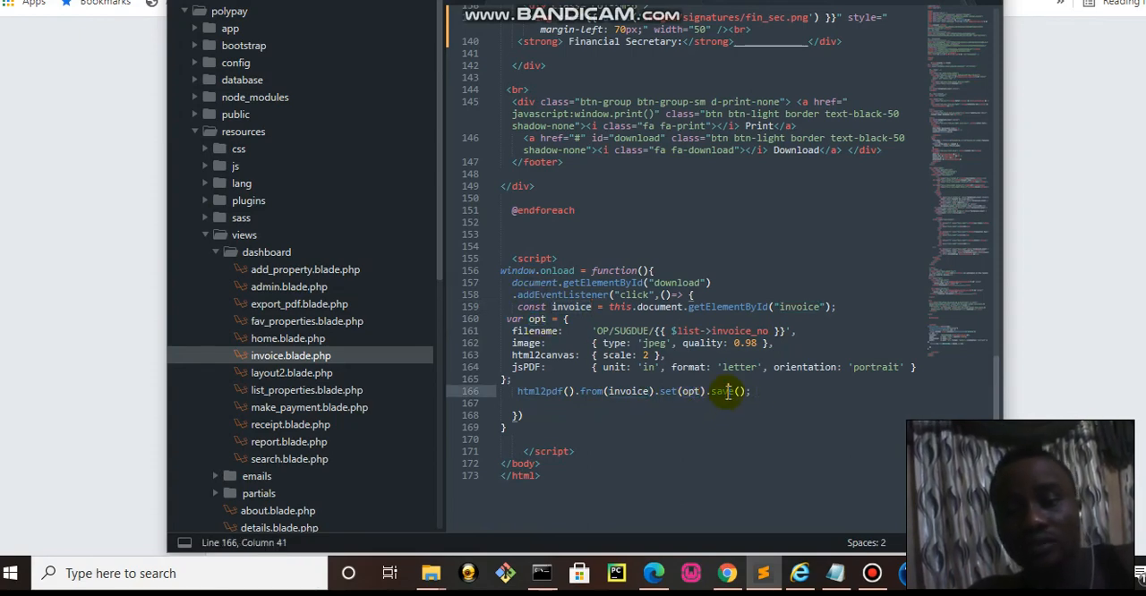
{"action": "mouse_move", "coordinate": [699, 430]}
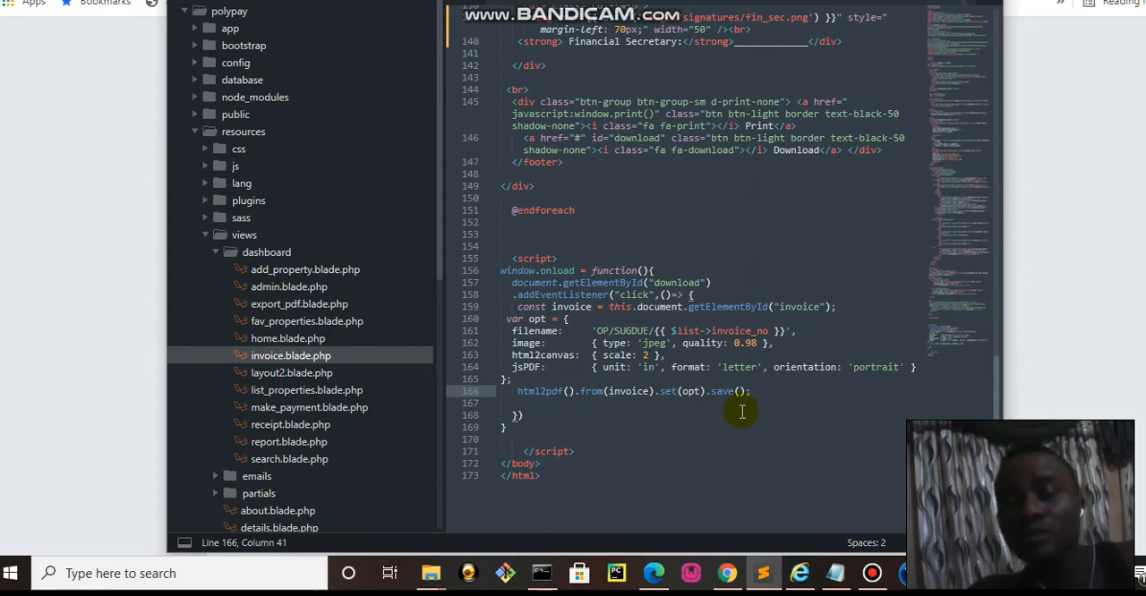
{"action": "mouse_move", "coordinate": [730, 408]}
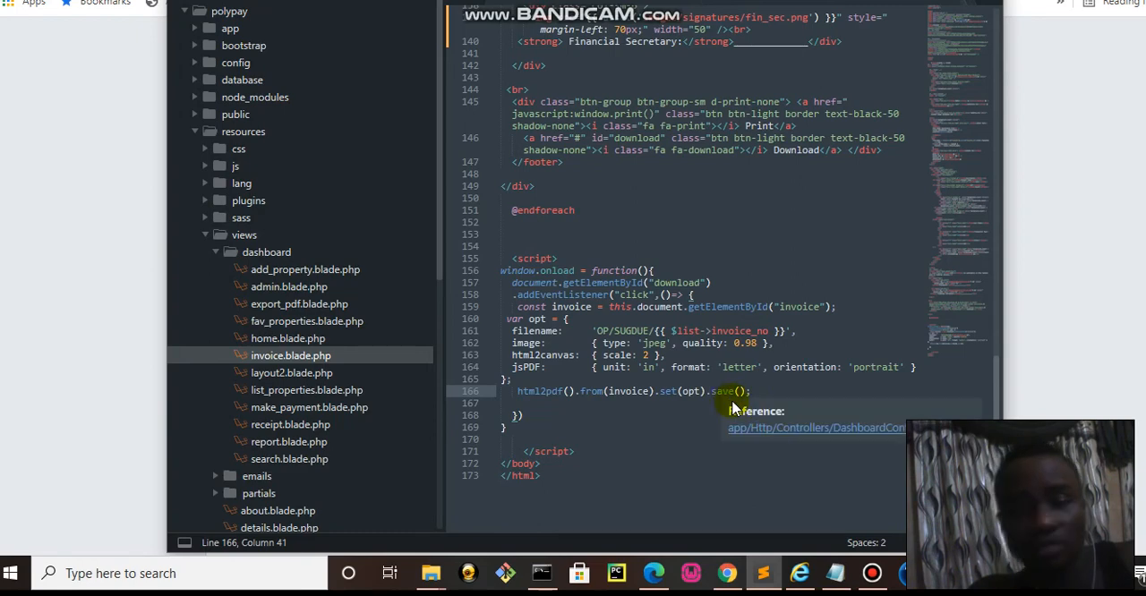
{"action": "mouse_move", "coordinate": [736, 399]}
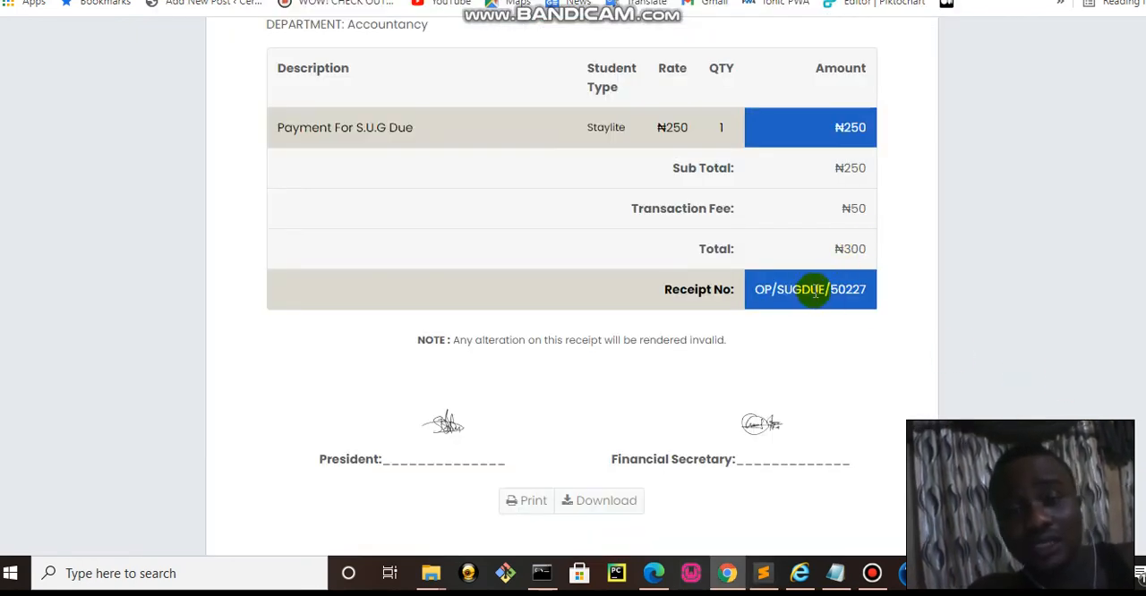
{"action": "mouse_move", "coordinate": [1013, 330]}
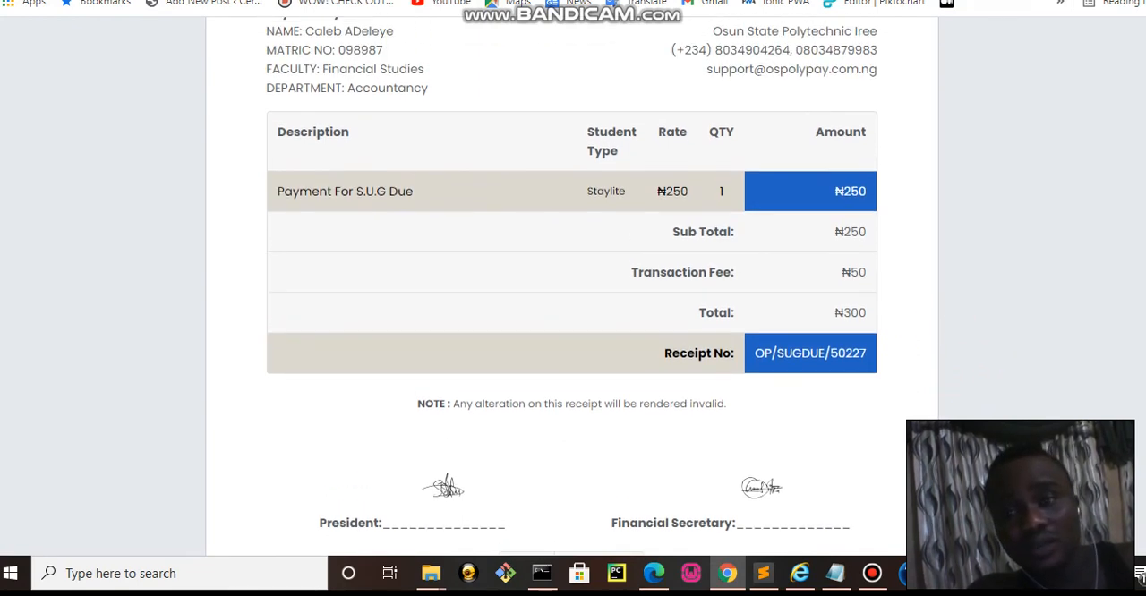
- Download the receipt PDF named from the OP_SUGDUE receipt number and show its download options
{"action": "scroll", "scroll_direction": "down", "scroll_amount": 3}
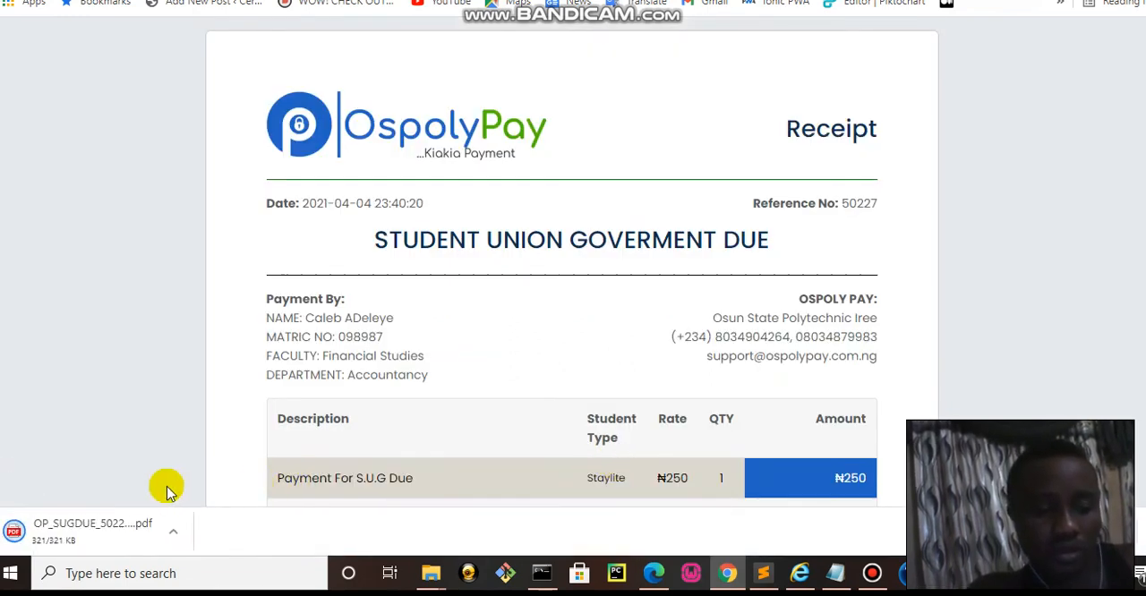
{"action": "mouse_move", "coordinate": [175, 535]}
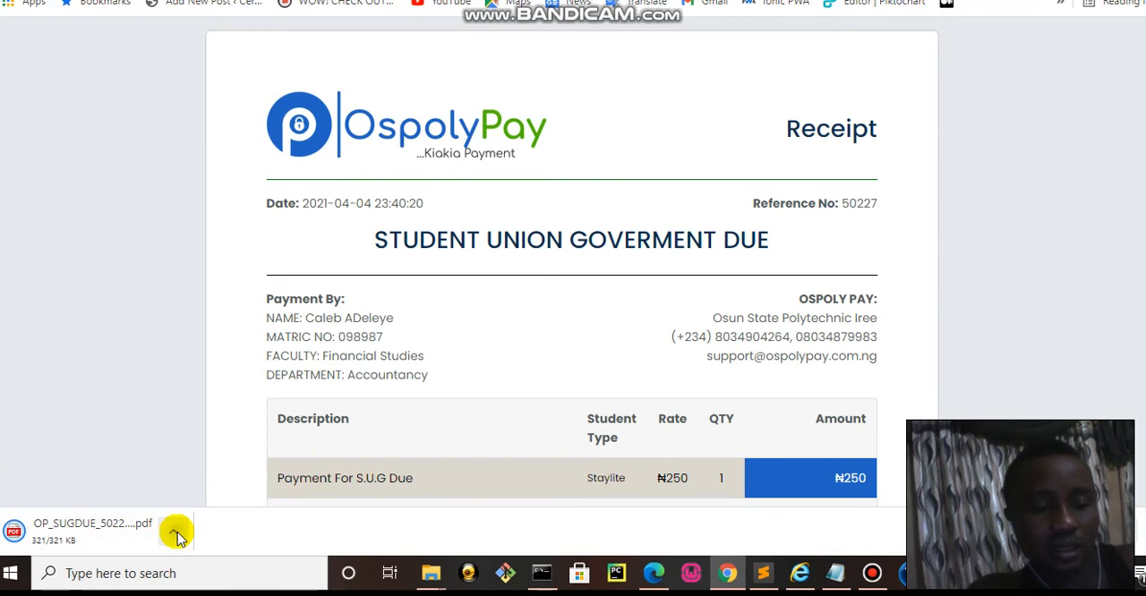
{"action": "left_click", "coordinate": [176, 531]}
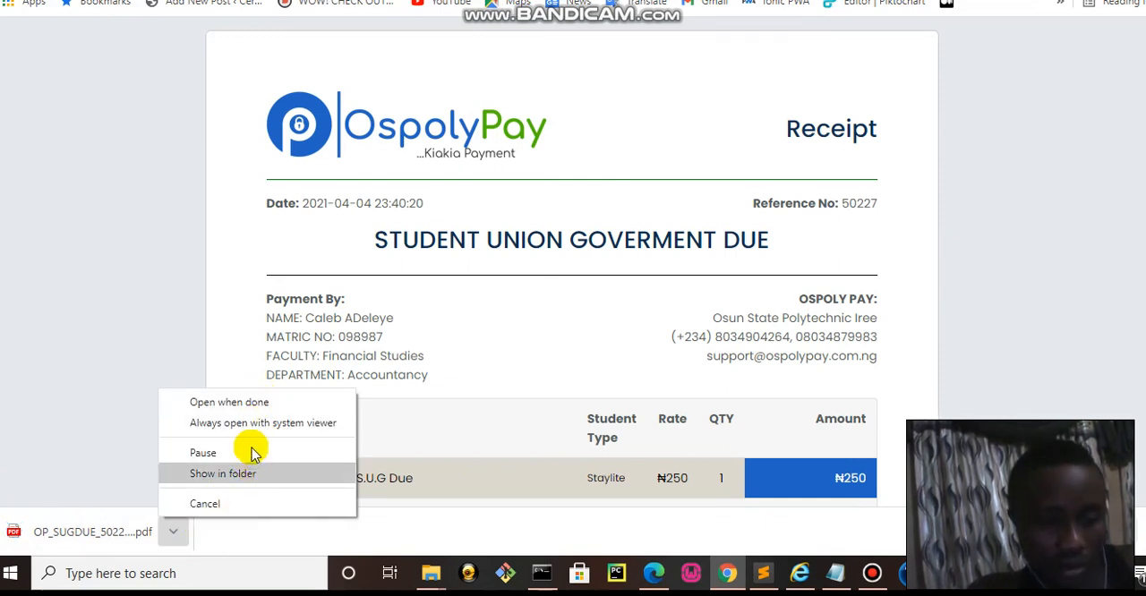
{"action": "mouse_move", "coordinate": [237, 451]}
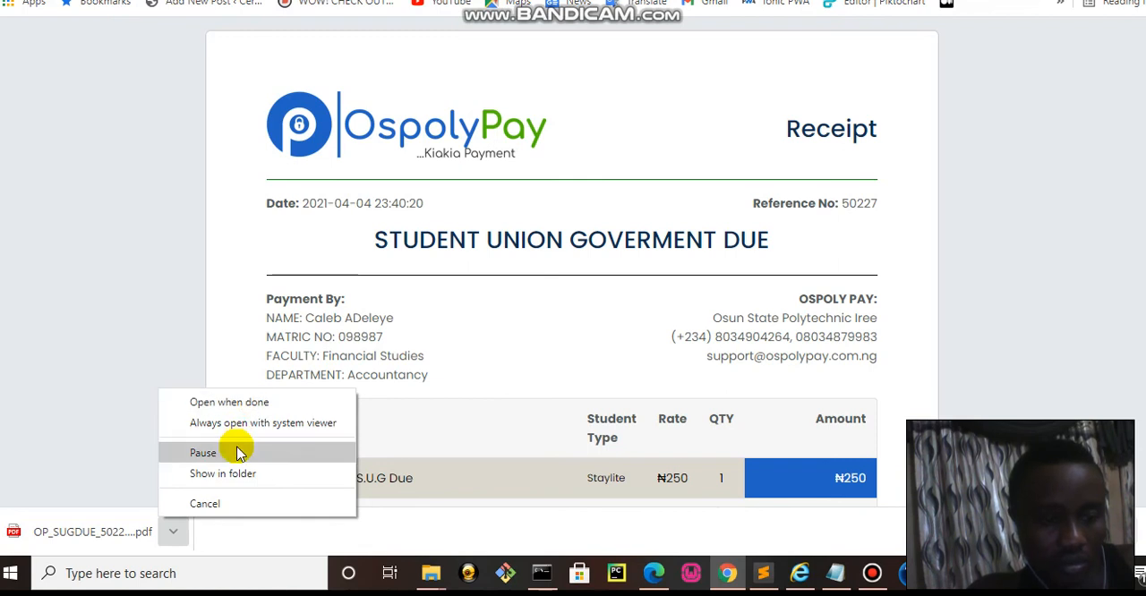
- Open the downloaded OP_SUGDUE_50227 PDF in Chrome's viewer and scroll through the two-page receipt
{"action": "left_click", "coordinate": [230, 402]}
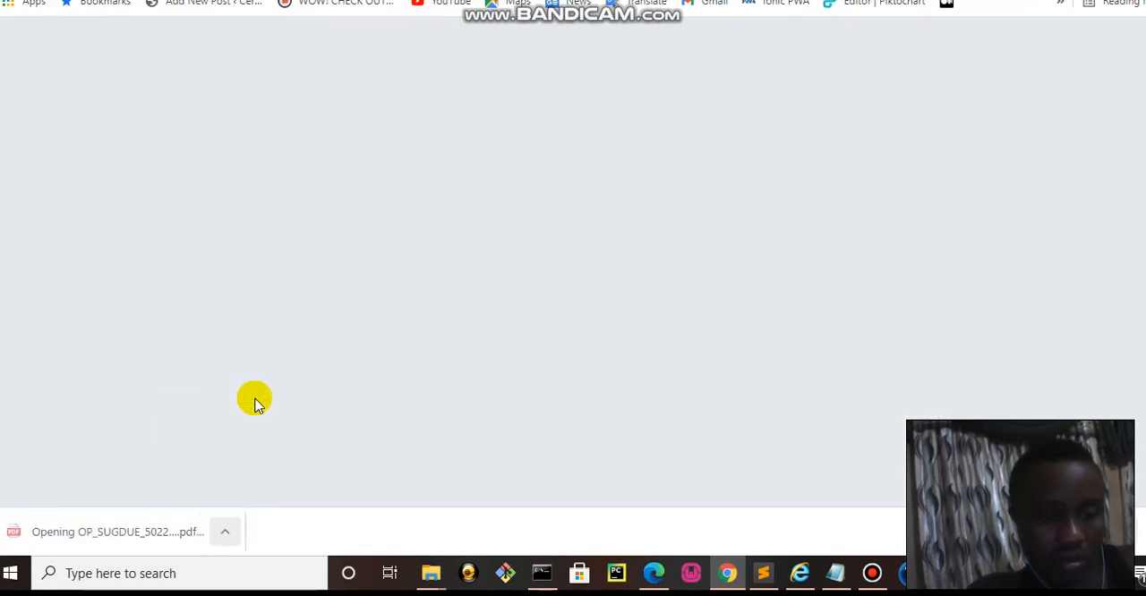
{"action": "left_click", "coordinate": [117, 530]}
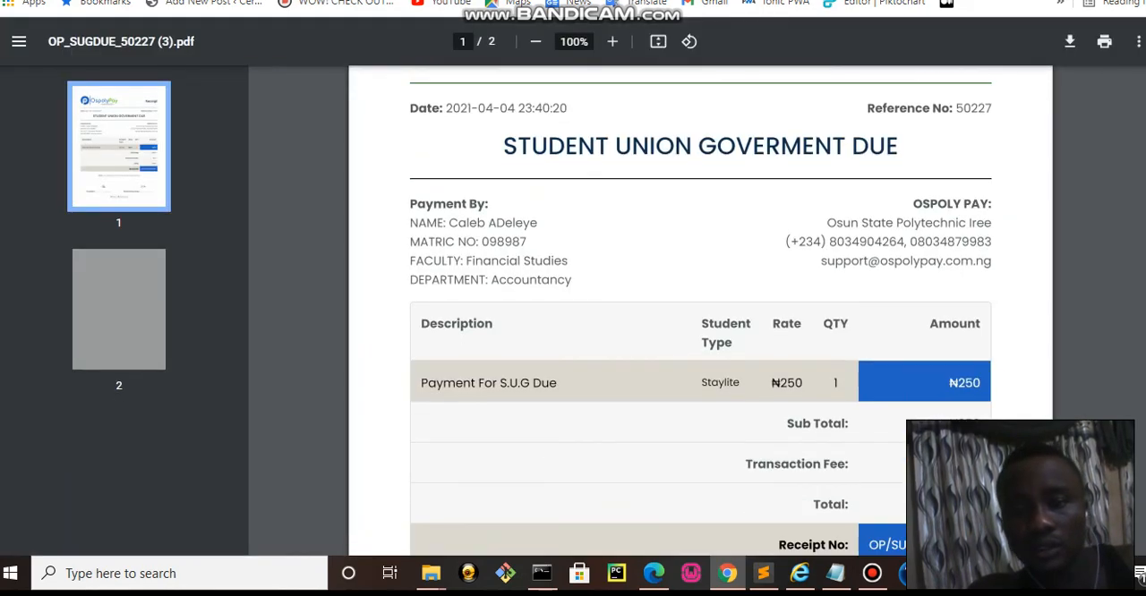
{"action": "scroll", "scroll_direction": "down", "scroll_amount": 3}
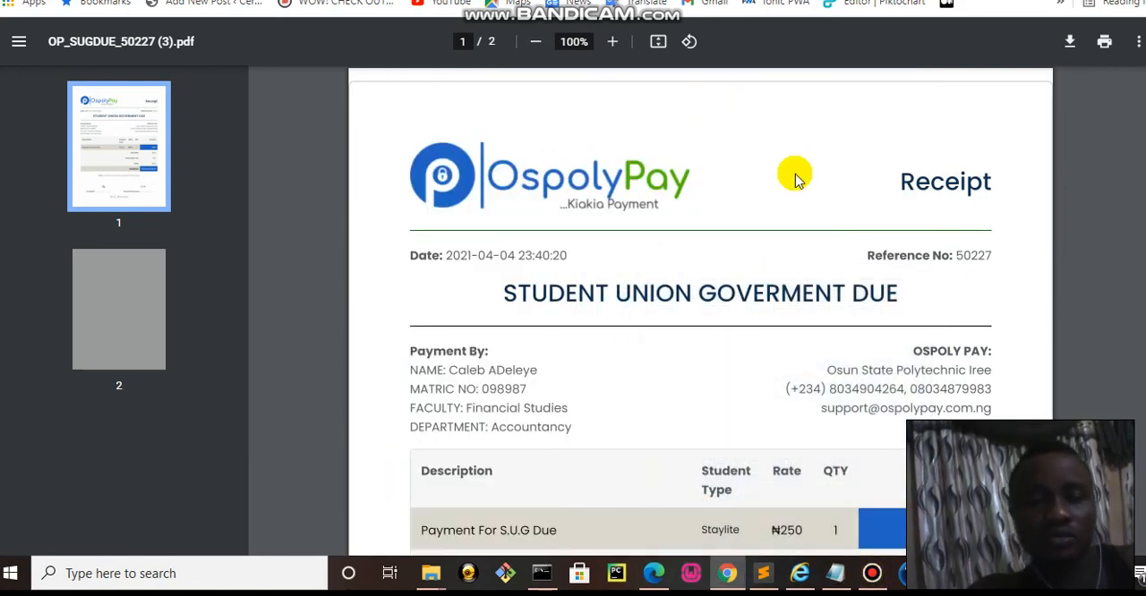
{"action": "mouse_move", "coordinate": [792, 199]}
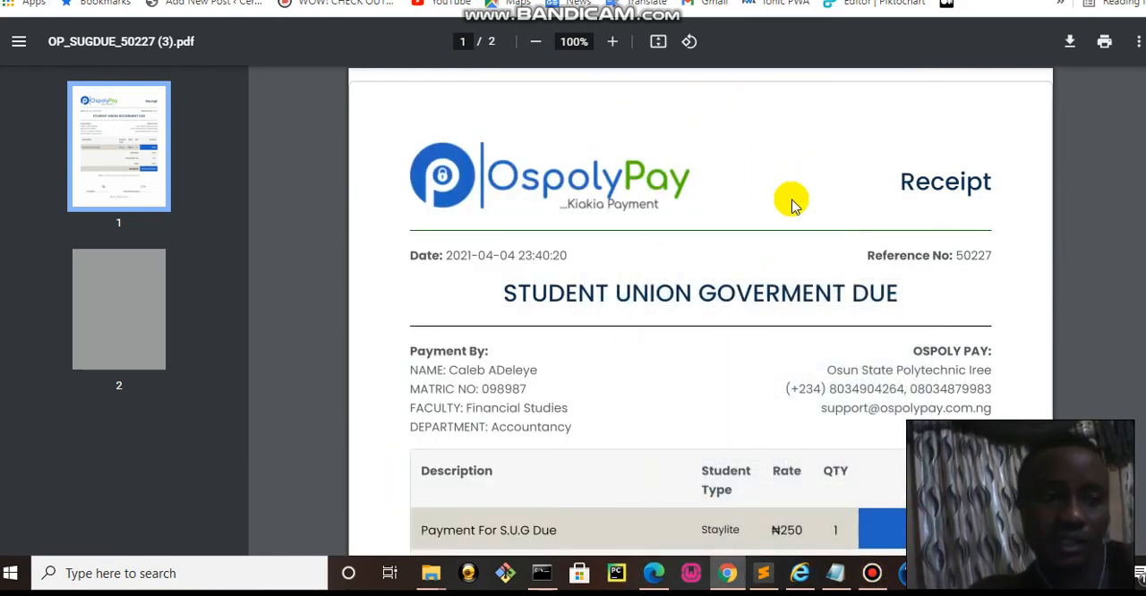